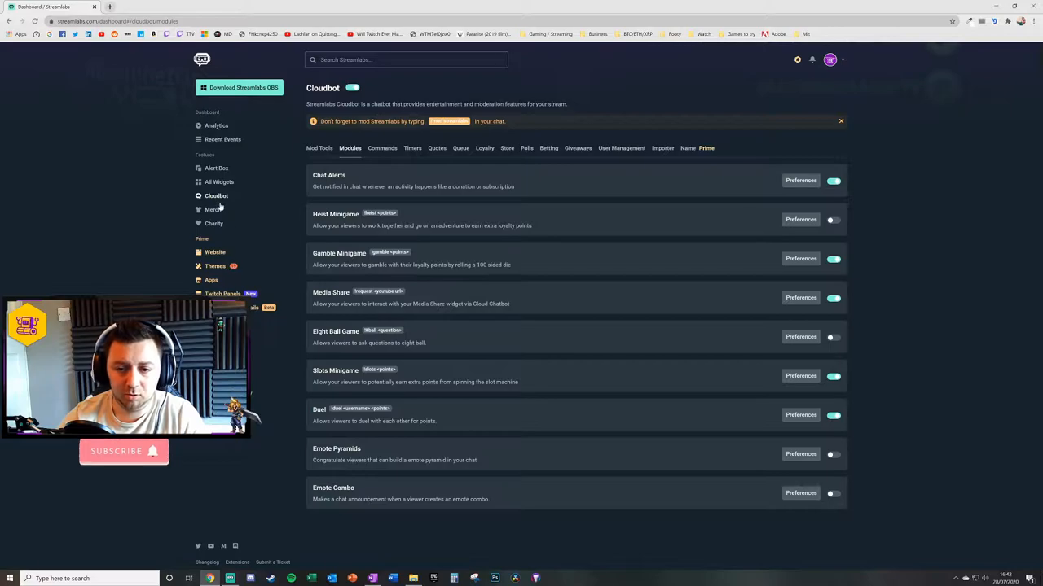
Browse the Cloudbot modules list, briefly checking Chat Alerts preferences and returning.
{"action": "left_click", "coordinate": [319, 147]}
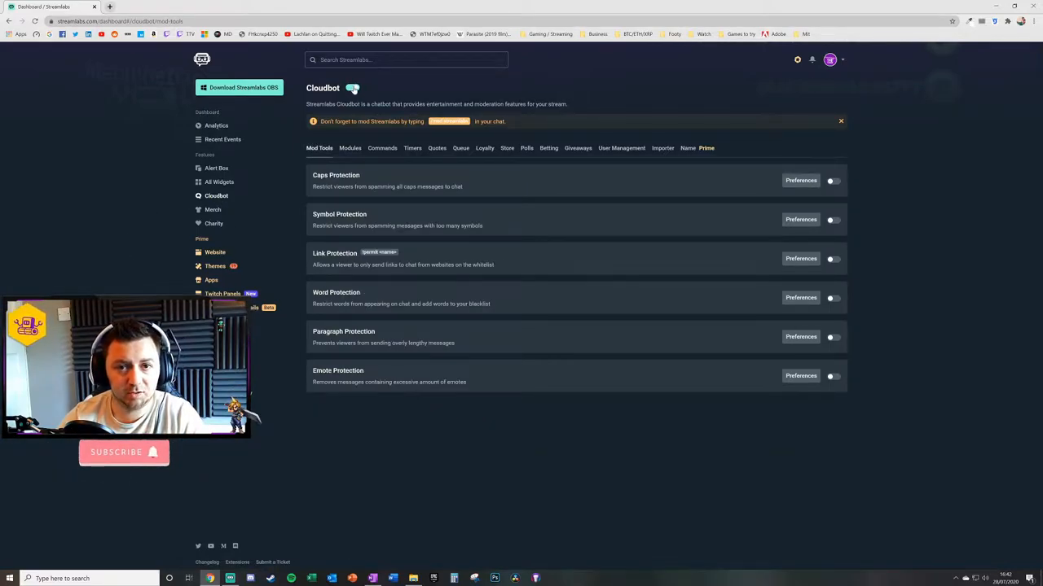
{"action": "left_click", "coordinate": [352, 88]}
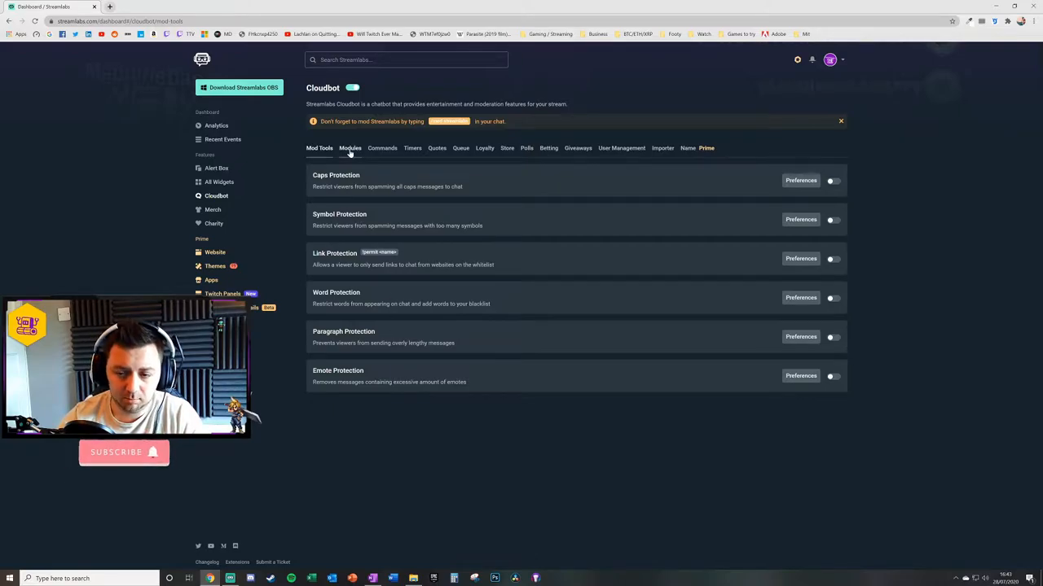
{"action": "left_click", "coordinate": [349, 146]}
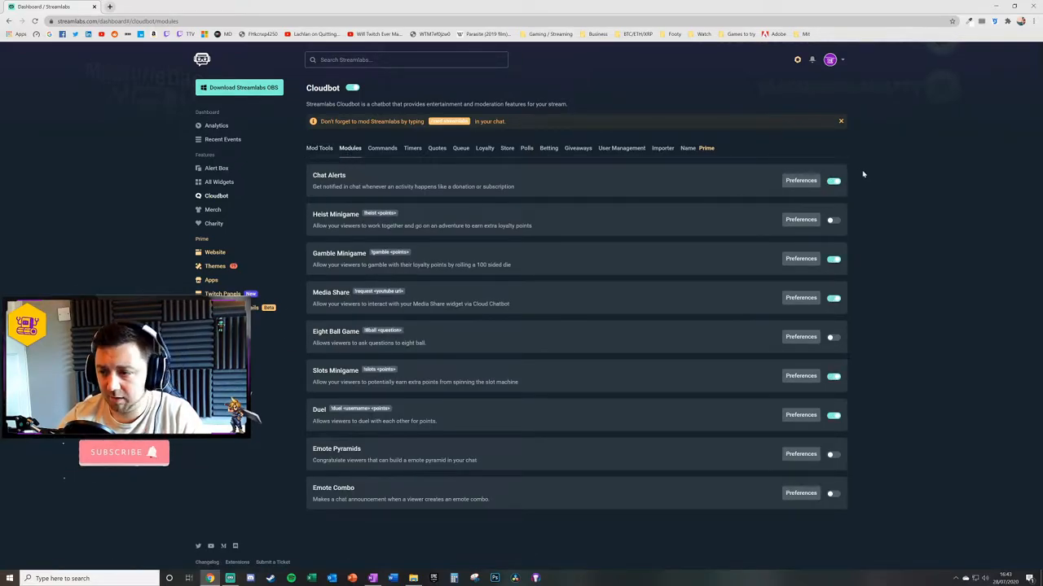
{"action": "mouse_move", "coordinate": [274, 173]}
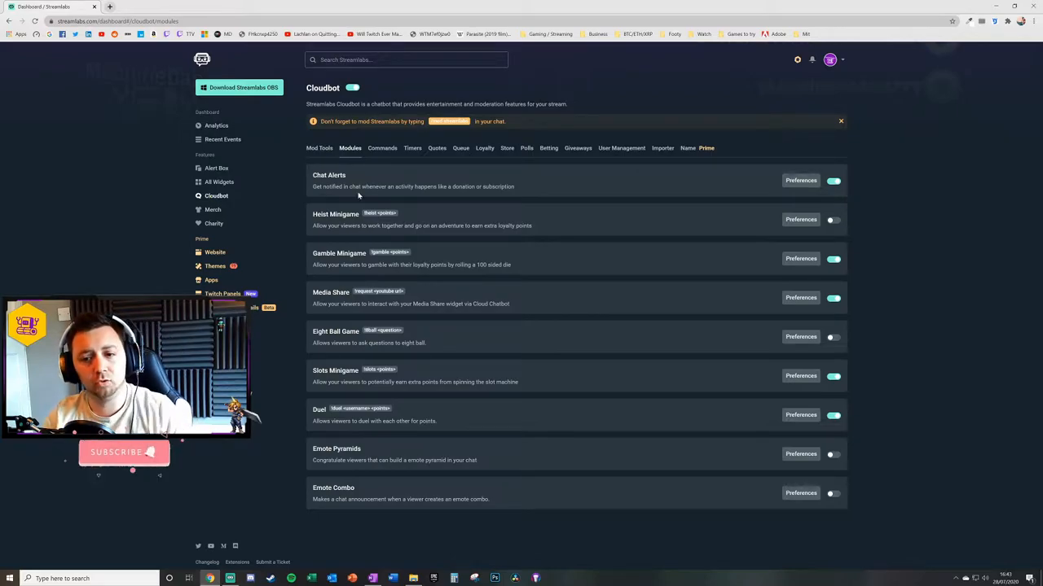
{"action": "double_click", "coordinate": [334, 186]}
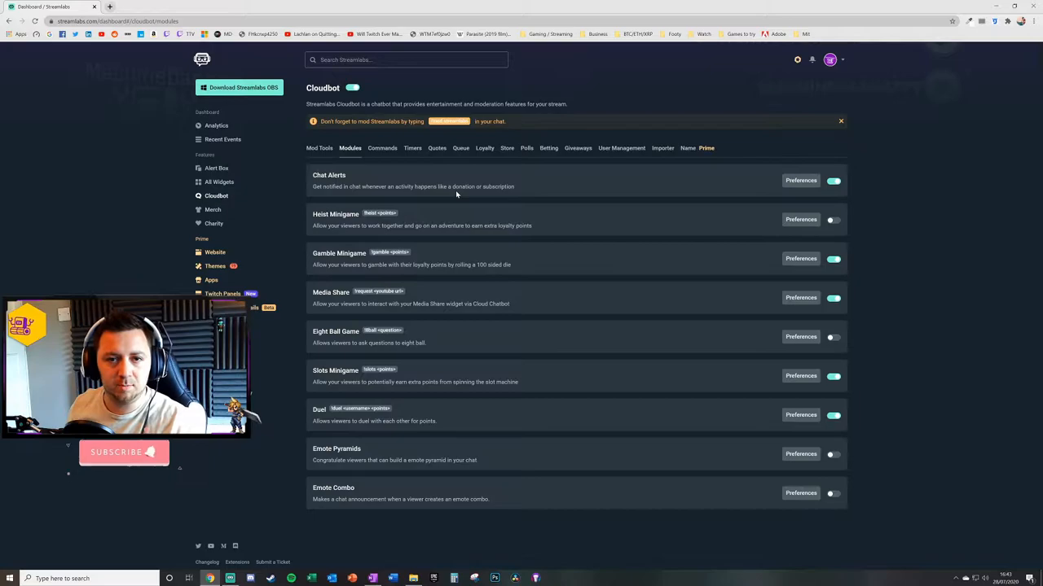
{"action": "mouse_move", "coordinate": [432, 202]}
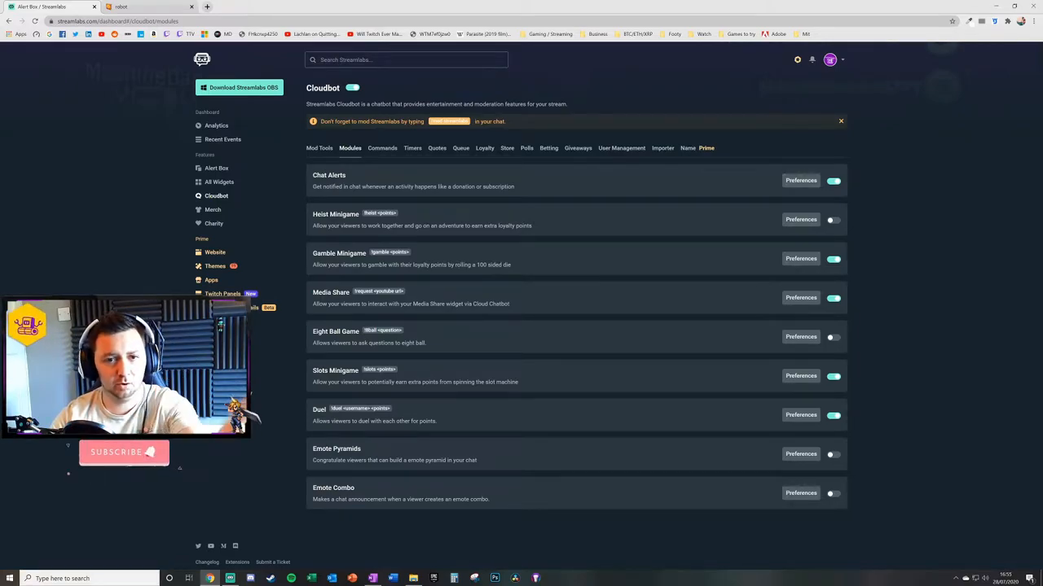
{"action": "left_click", "coordinate": [802, 180]}
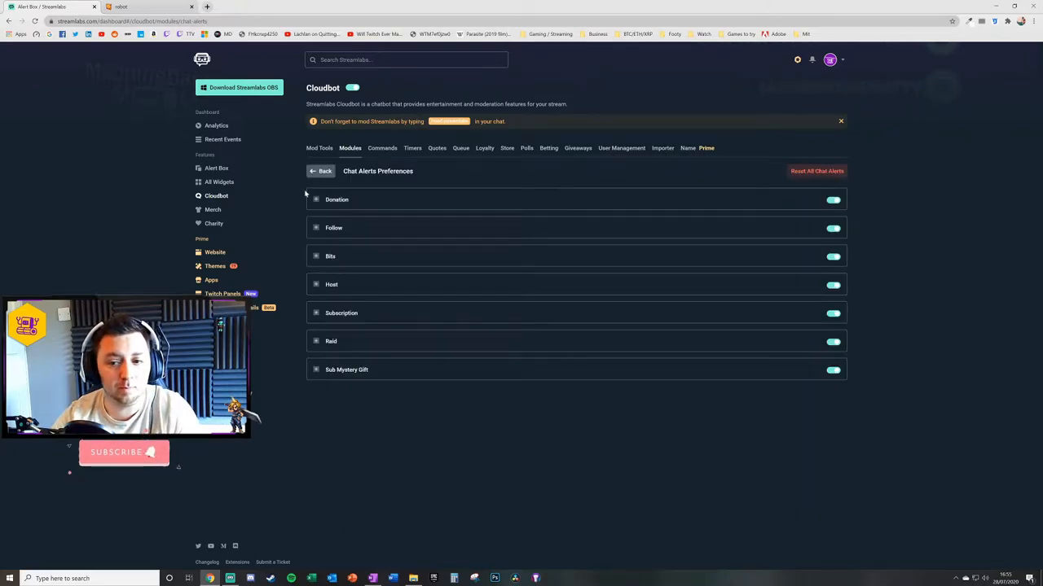
{"action": "left_click", "coordinate": [321, 171]}
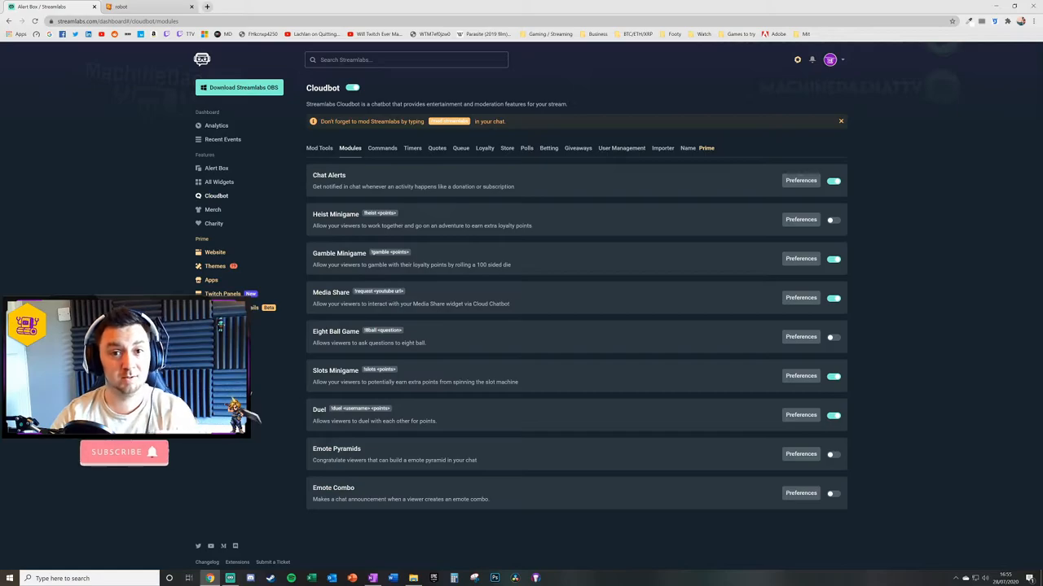
{"action": "mouse_move", "coordinate": [319, 199]}
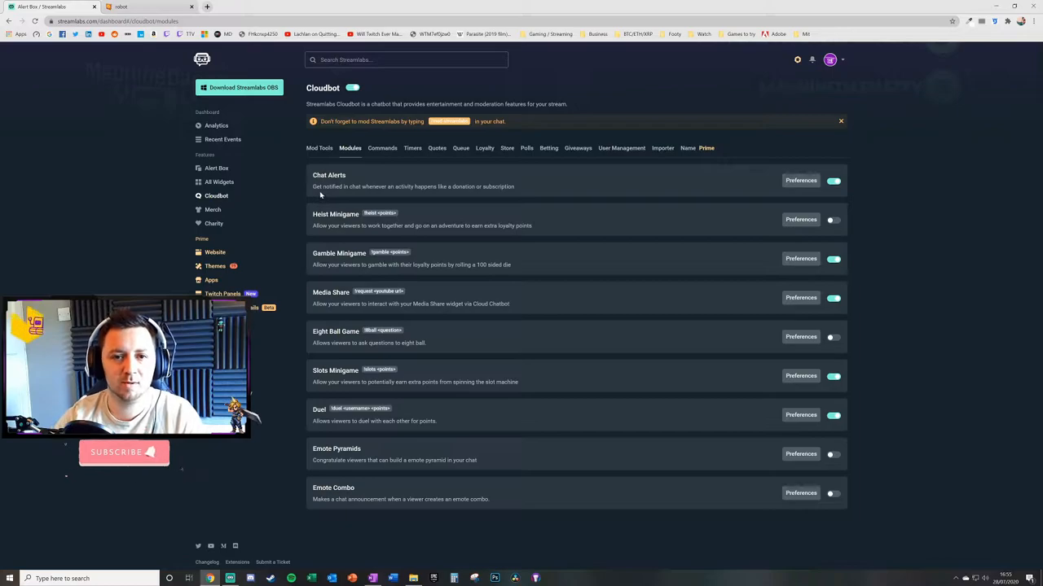
{"action": "mouse_move", "coordinate": [254, 202]}
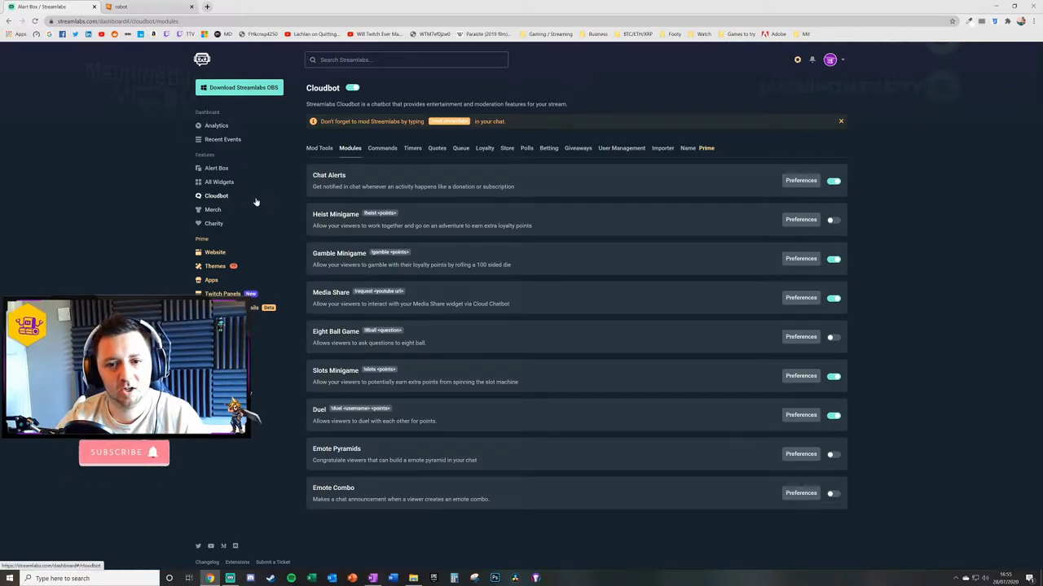
{"action": "mouse_move", "coordinate": [232, 202]}
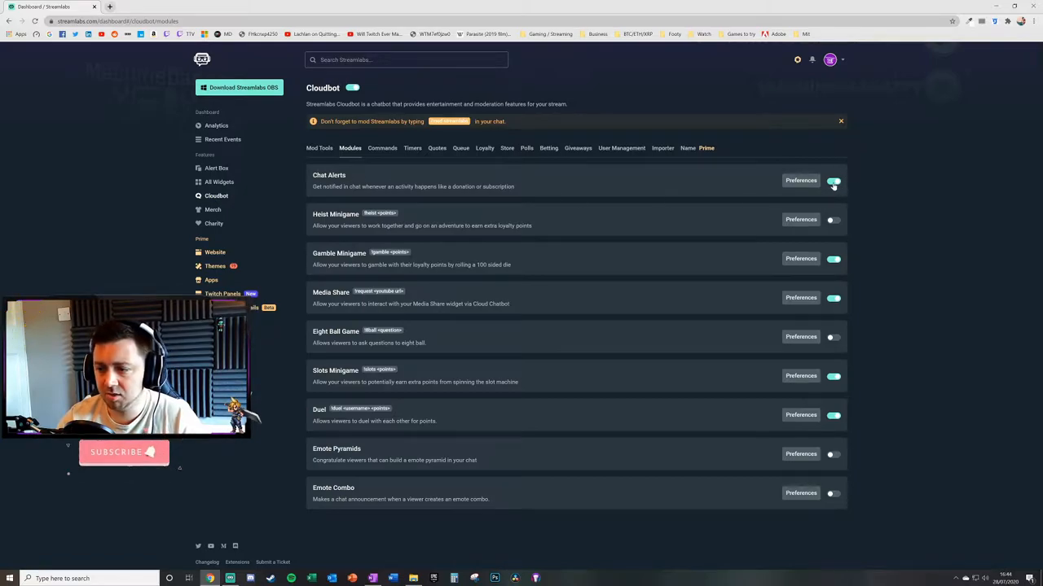
Reopen Chat Alerts preferences and expand the Donation alert to show its message template.
{"action": "left_click", "coordinate": [800, 180]}
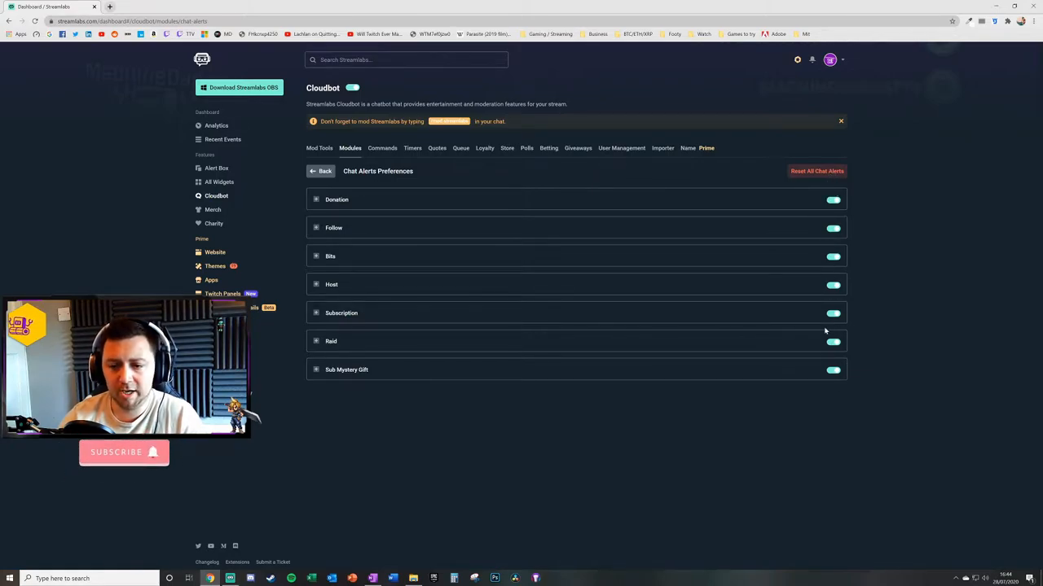
{"action": "mouse_move", "coordinate": [399, 416]}
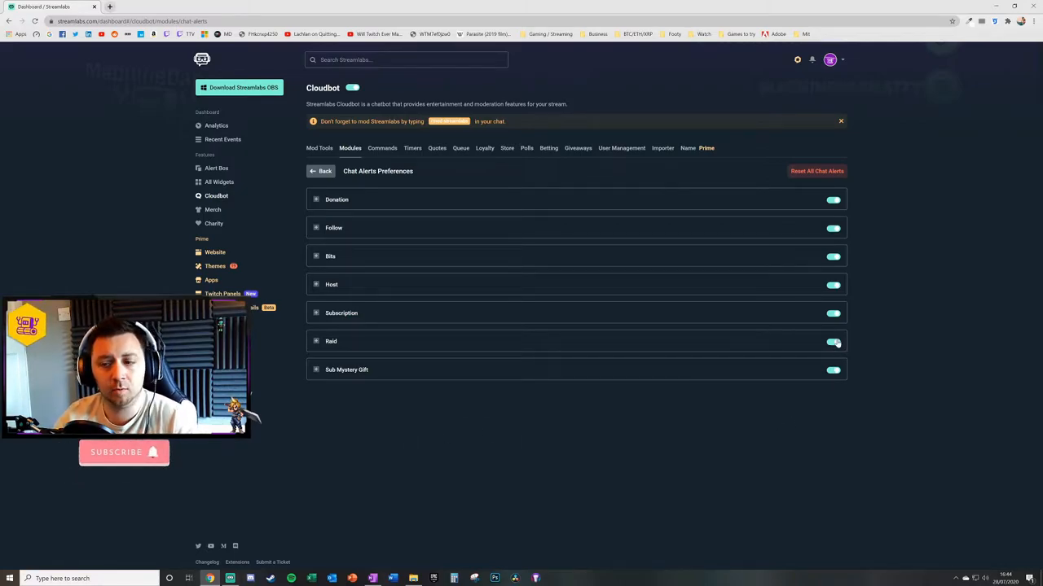
{"action": "left_click", "coordinate": [834, 342]}
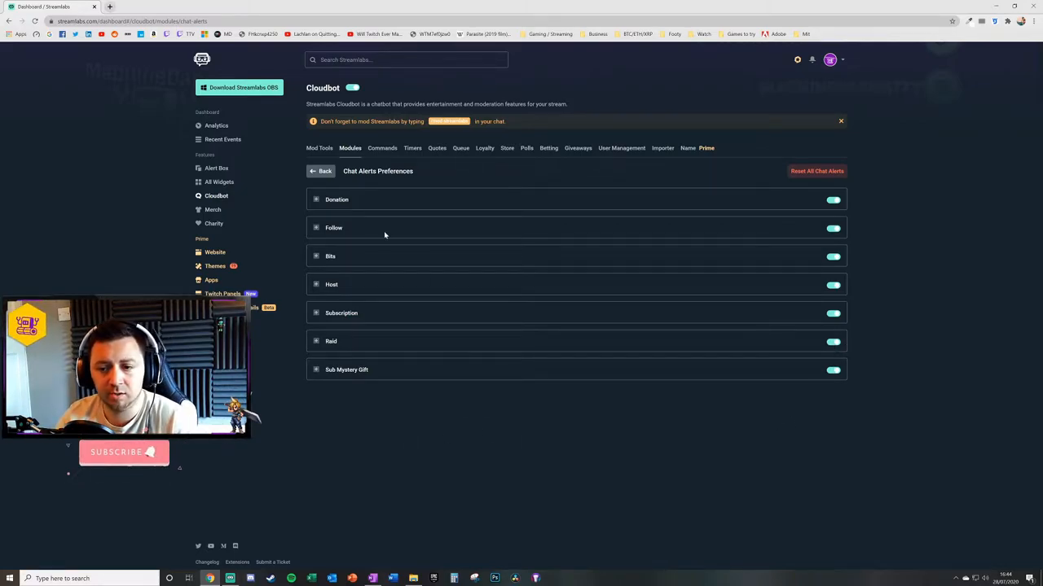
{"action": "left_click", "coordinate": [336, 199]}
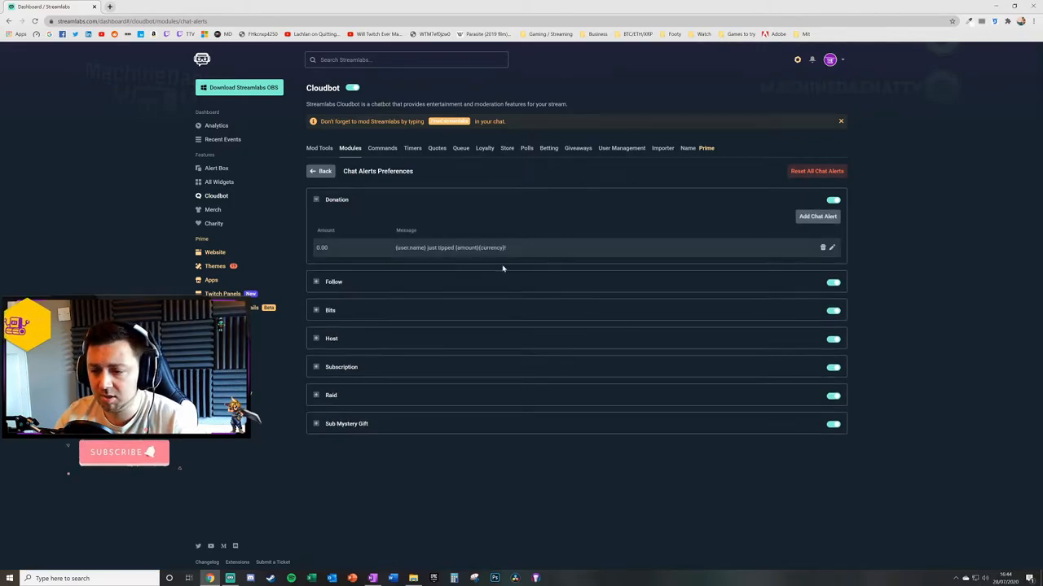
{"action": "mouse_move", "coordinate": [493, 192]}
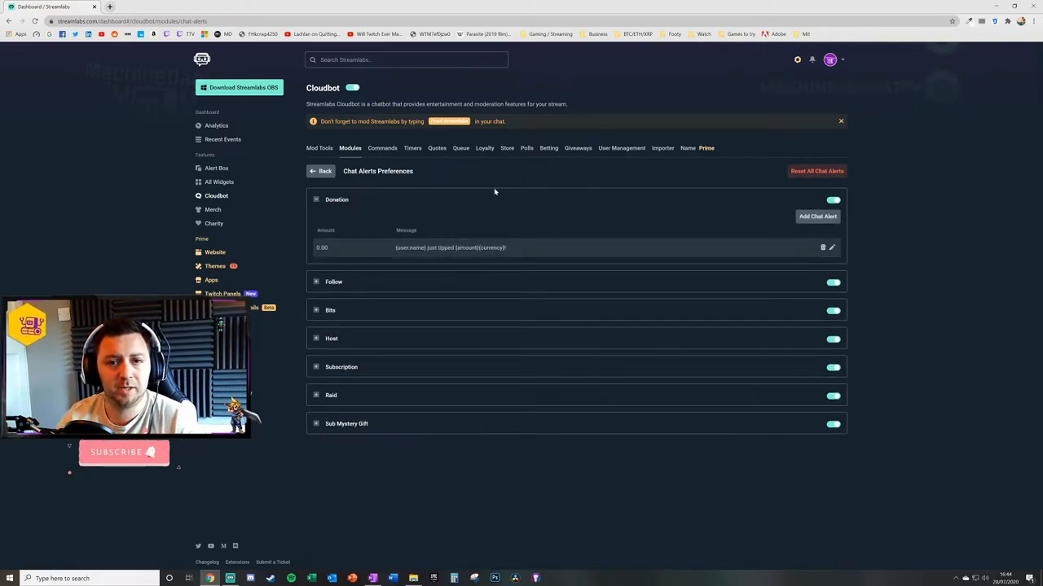
{"action": "mouse_move", "coordinate": [485, 379]}
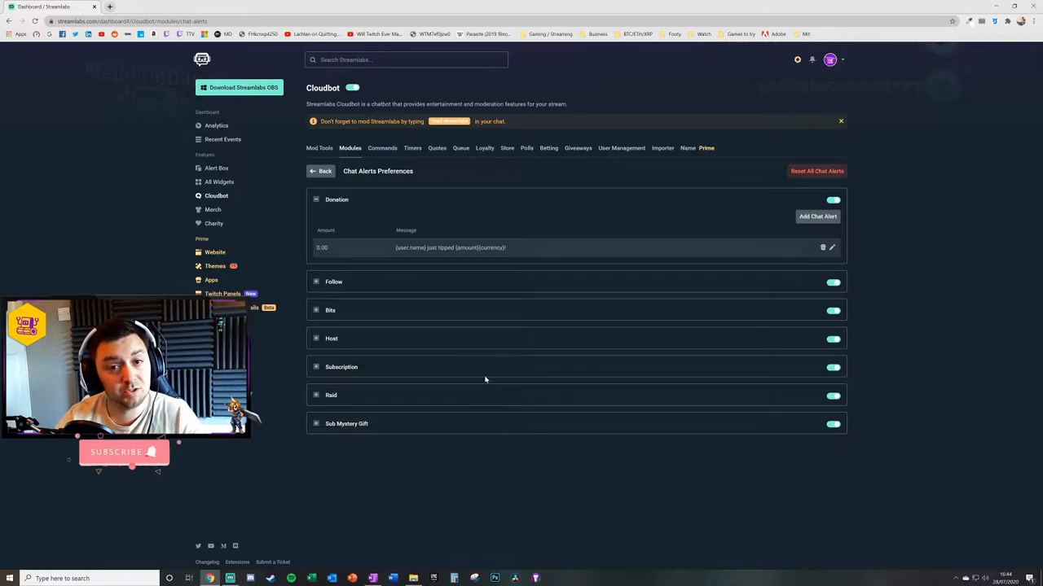
{"action": "mouse_move", "coordinate": [765, 244]}
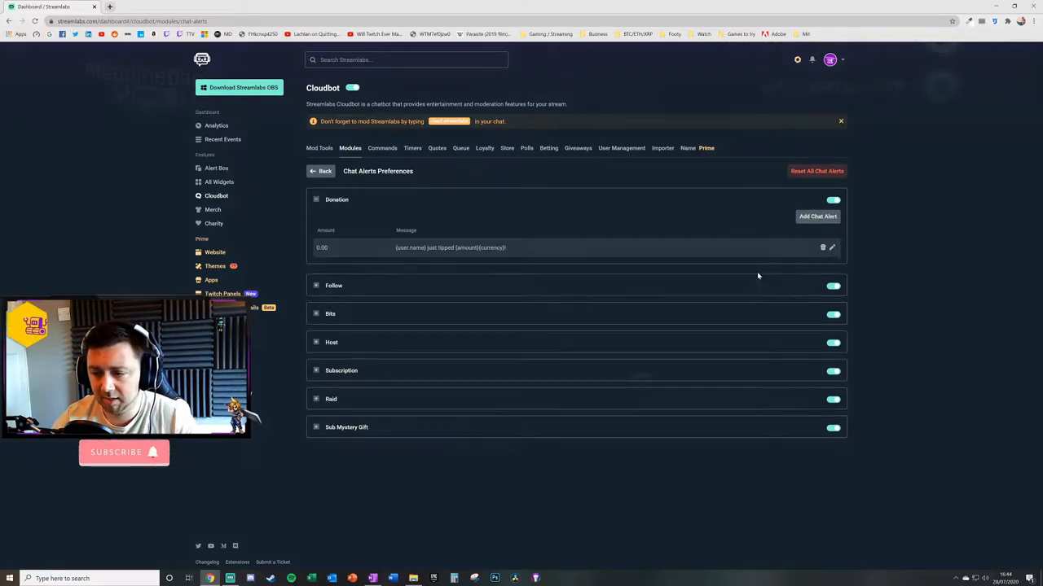
Edit the Donation alert, setting the amount and adding 'an amazing' to the message.
{"action": "left_click", "coordinate": [831, 247]}
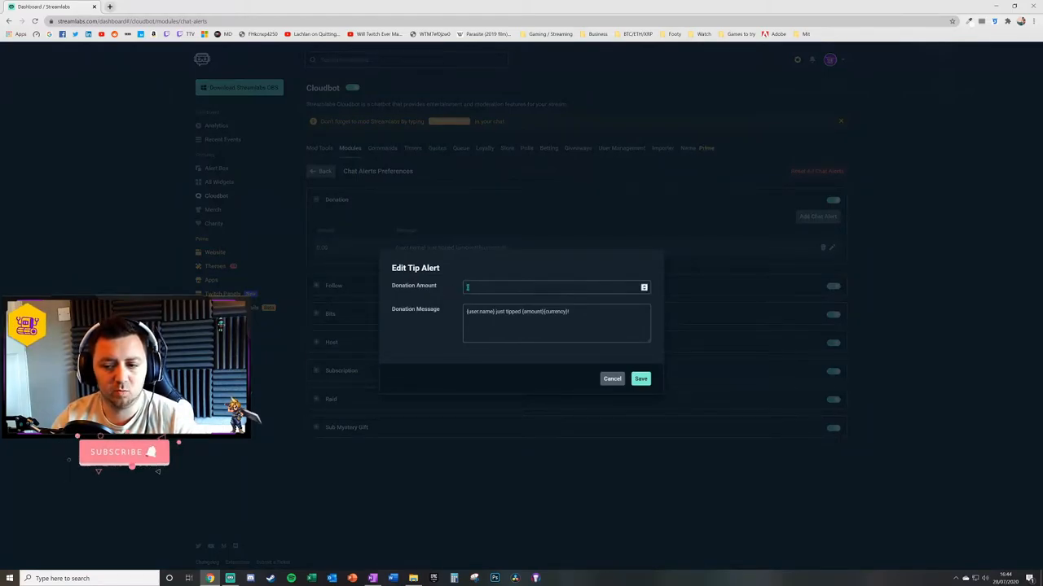
{"action": "type", "text": "0"}
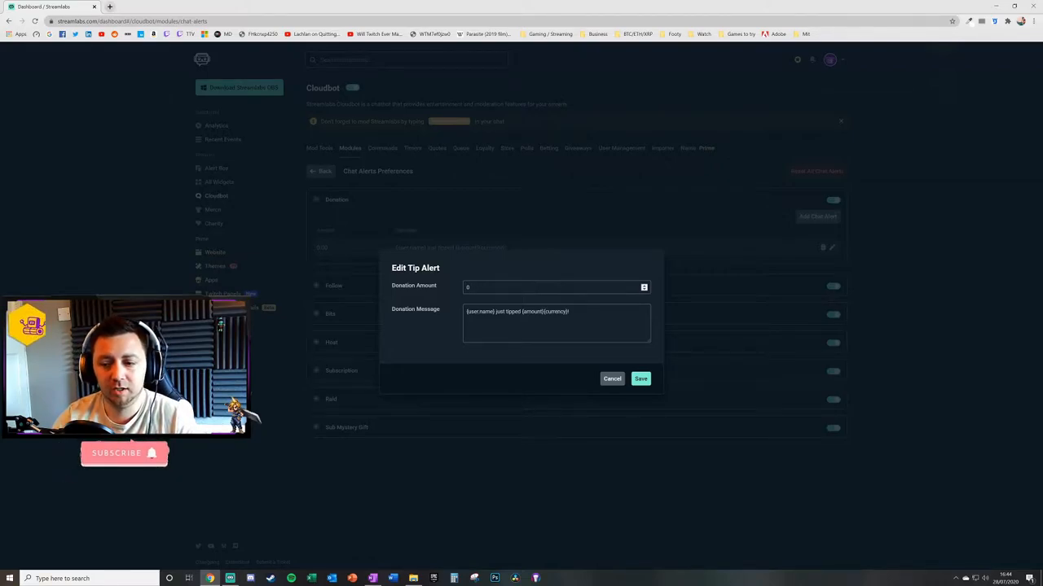
{"action": "double_click", "coordinate": [541, 311]}
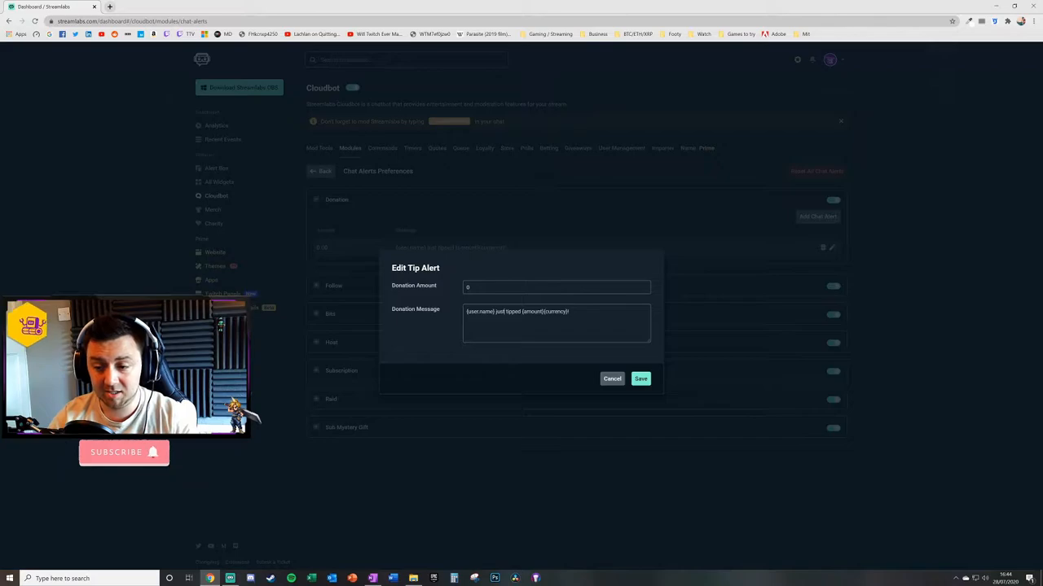
{"action": "left_click", "coordinate": [557, 324]}
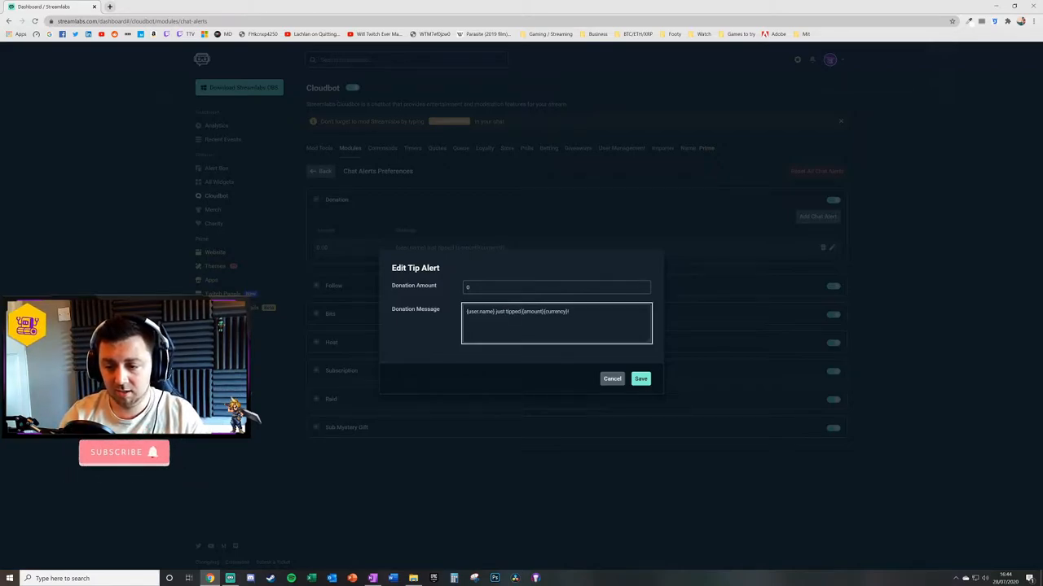
{"action": "type", "text": "an amazing"}
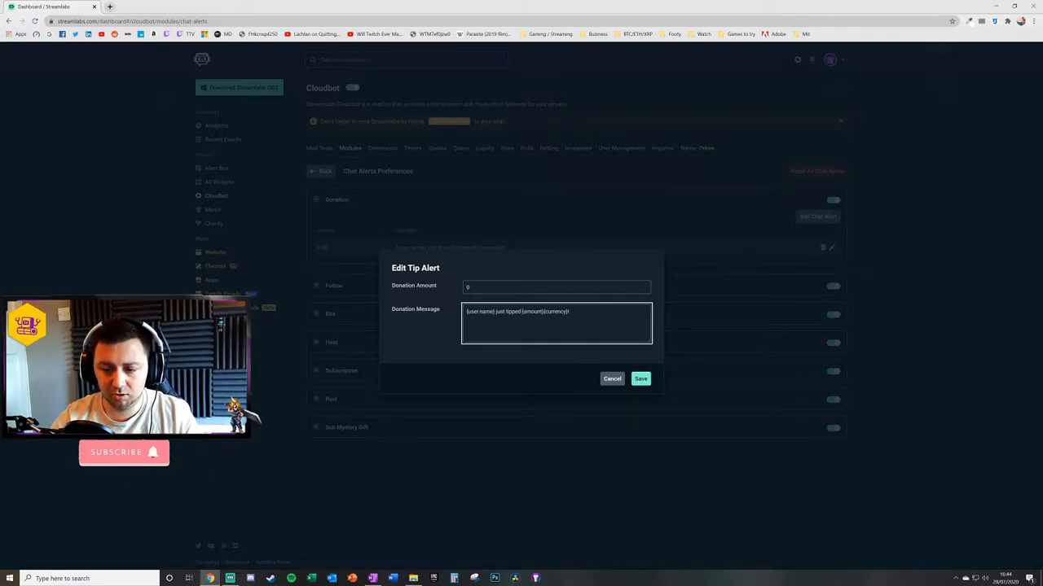
{"action": "double_click", "coordinate": [530, 312]}
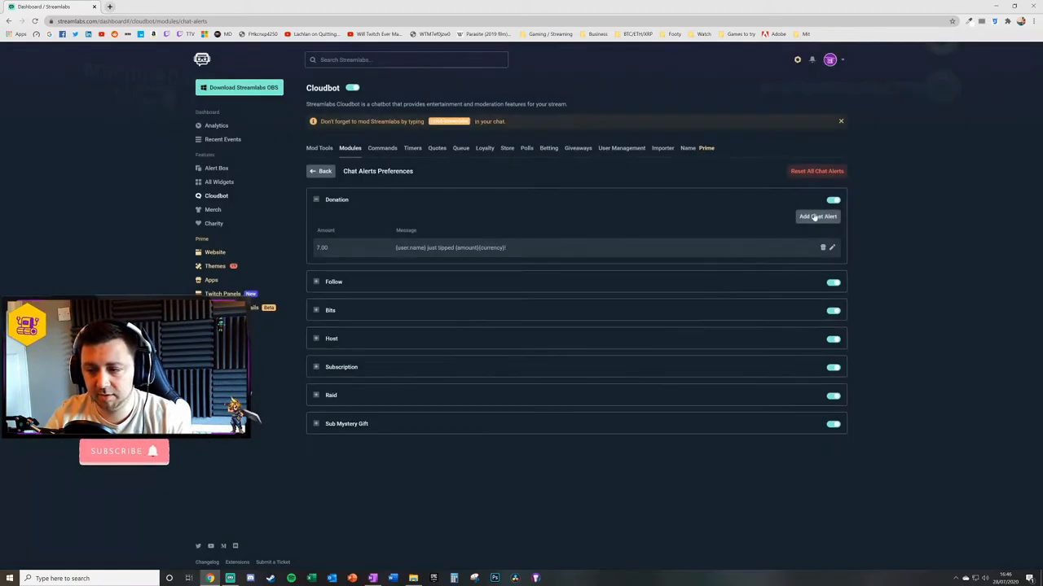
Add a donation alert with message 'Good luck to your air / madam!' and close the editor.
{"action": "left_click", "coordinate": [818, 215]}
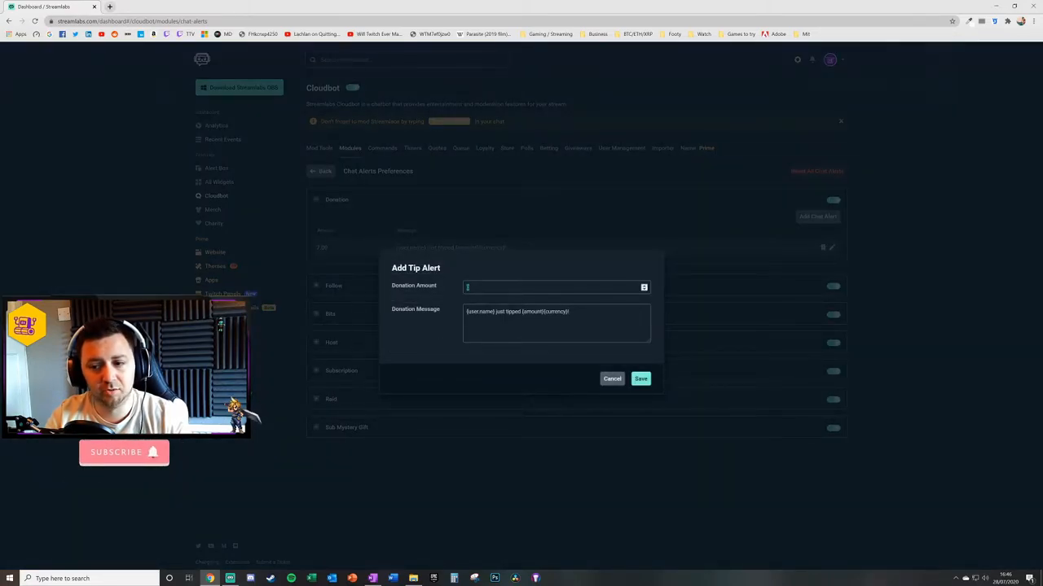
{"action": "left_click", "coordinate": [640, 378]}
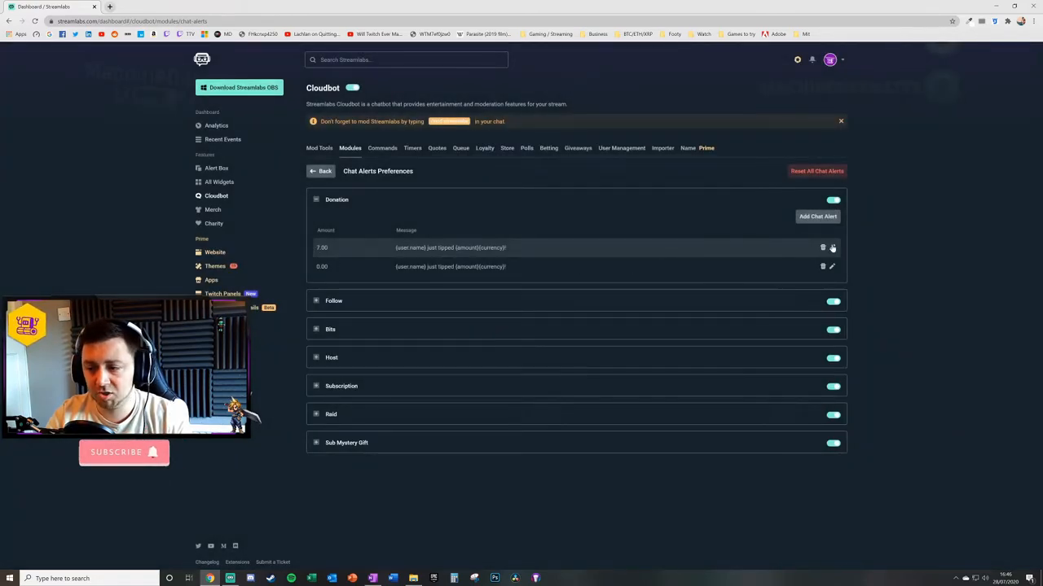
{"action": "left_click", "coordinate": [831, 247]}
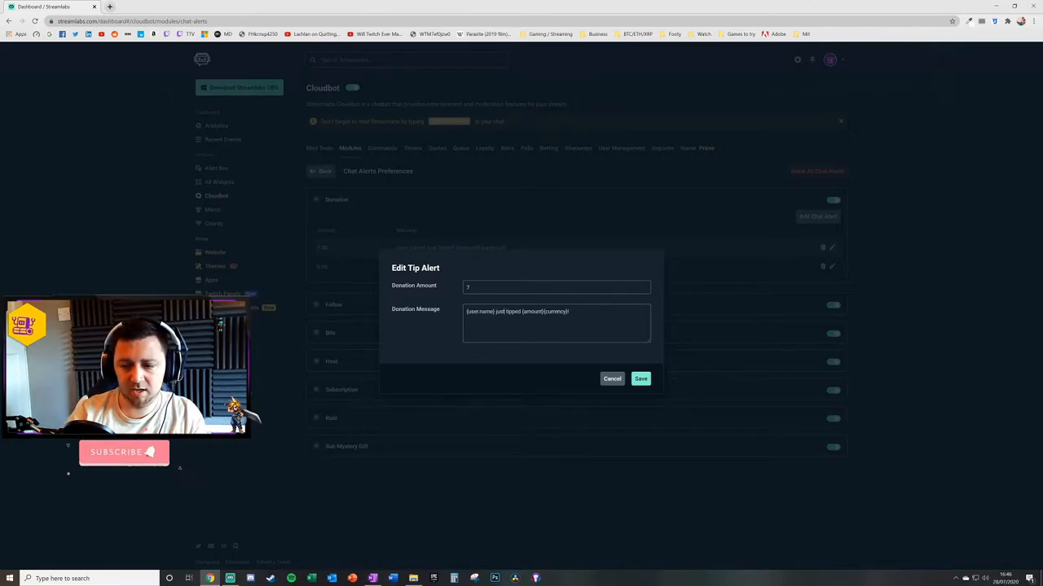
{"action": "type", "text": "my lucky number"}
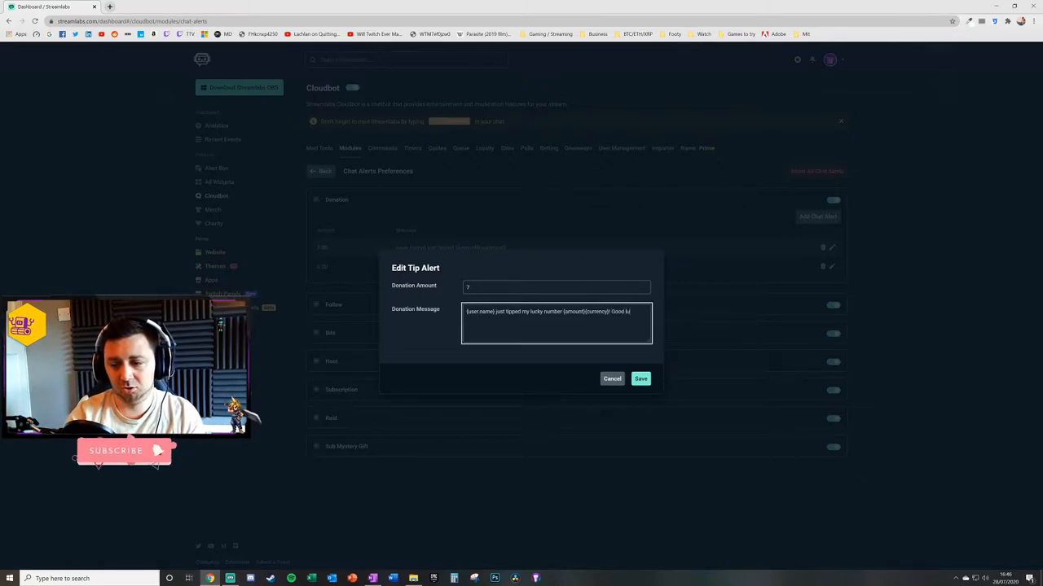
{"action": "type", "text": "Good luck to your air /"}
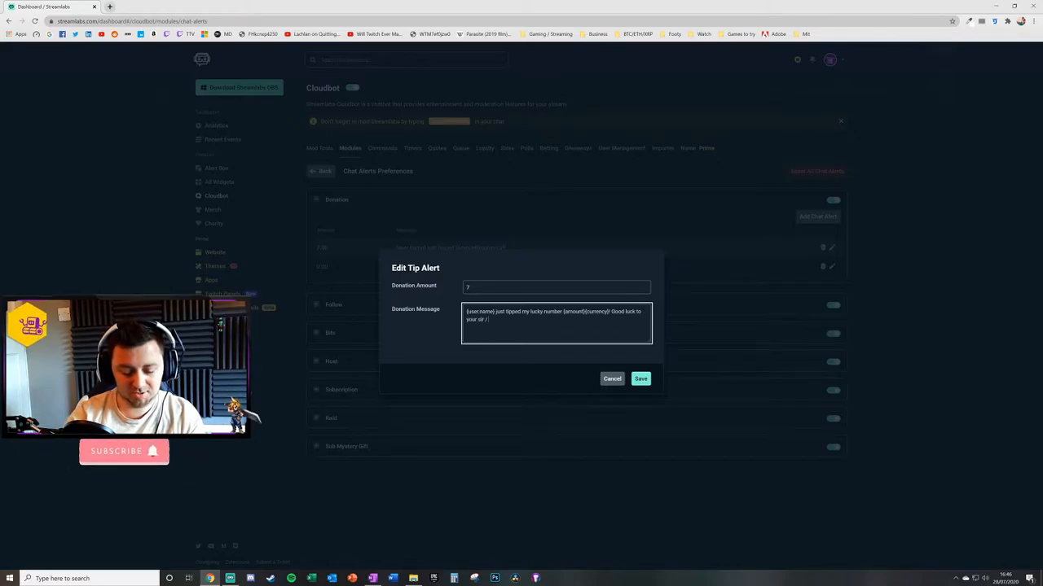
{"action": "type", "text": "madam!"}
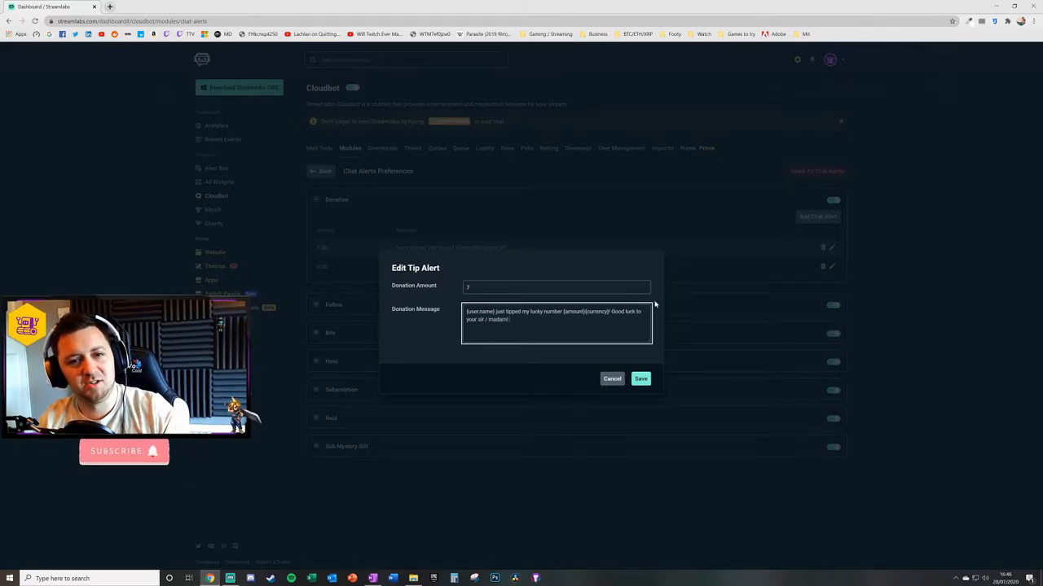
{"action": "mouse_move", "coordinate": [616, 389]}
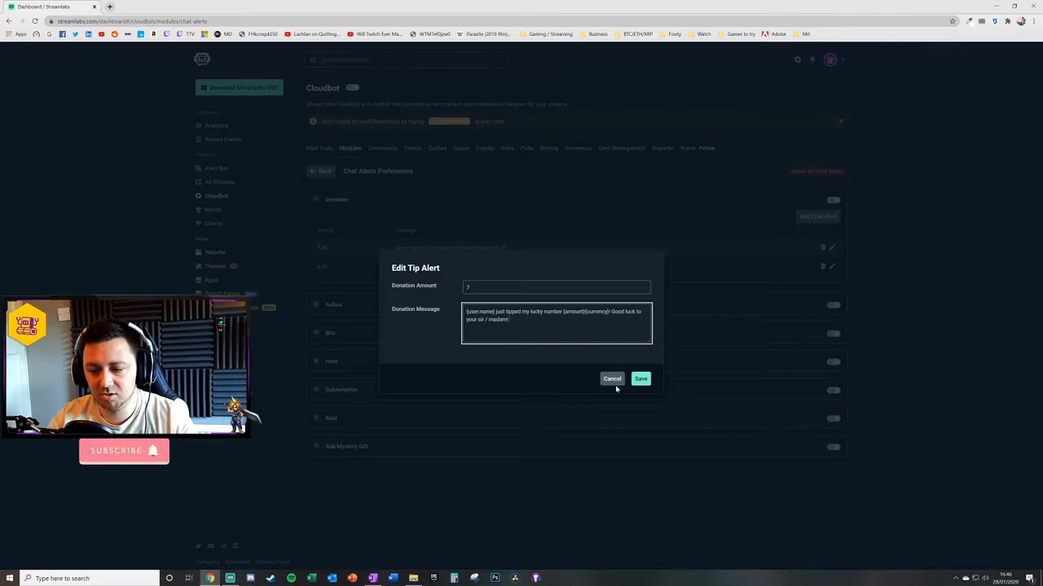
{"action": "left_click", "coordinate": [641, 378]}
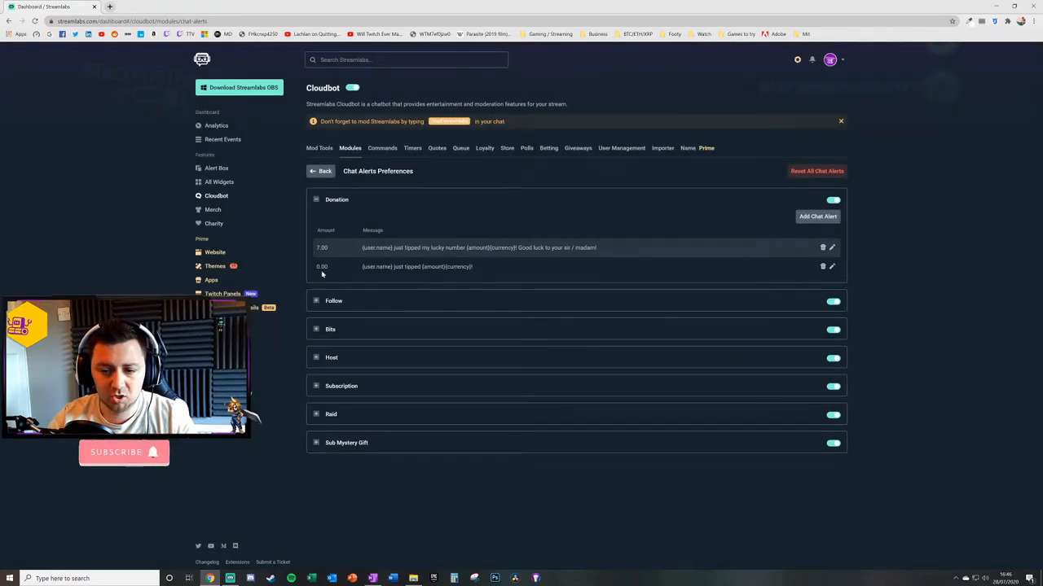
{"action": "mouse_move", "coordinate": [320, 240]}
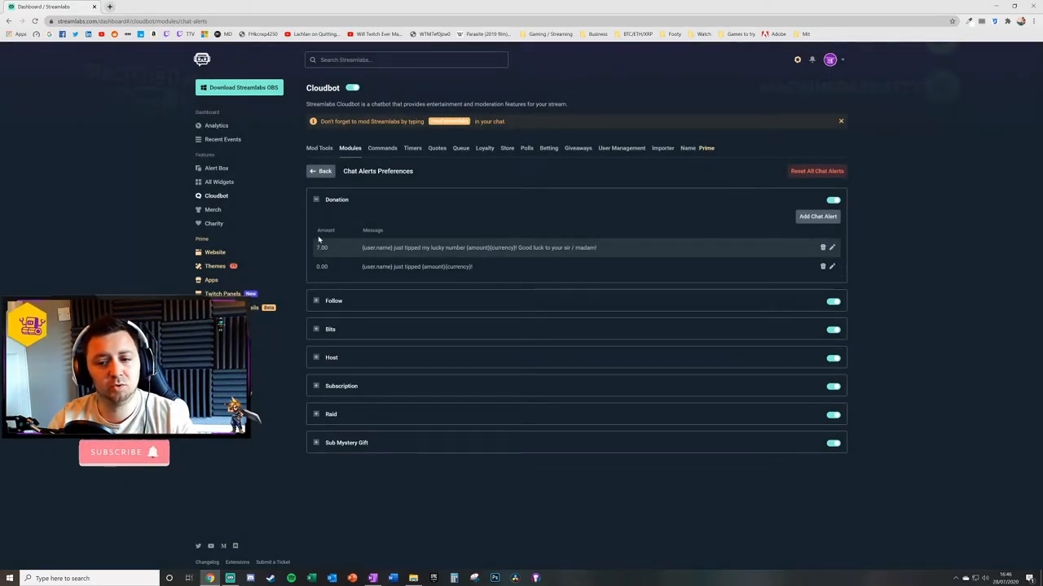
Delete the 7.00 lucky-number tip message, keeping only the basic tip message.
{"action": "double_click", "coordinate": [323, 247]}
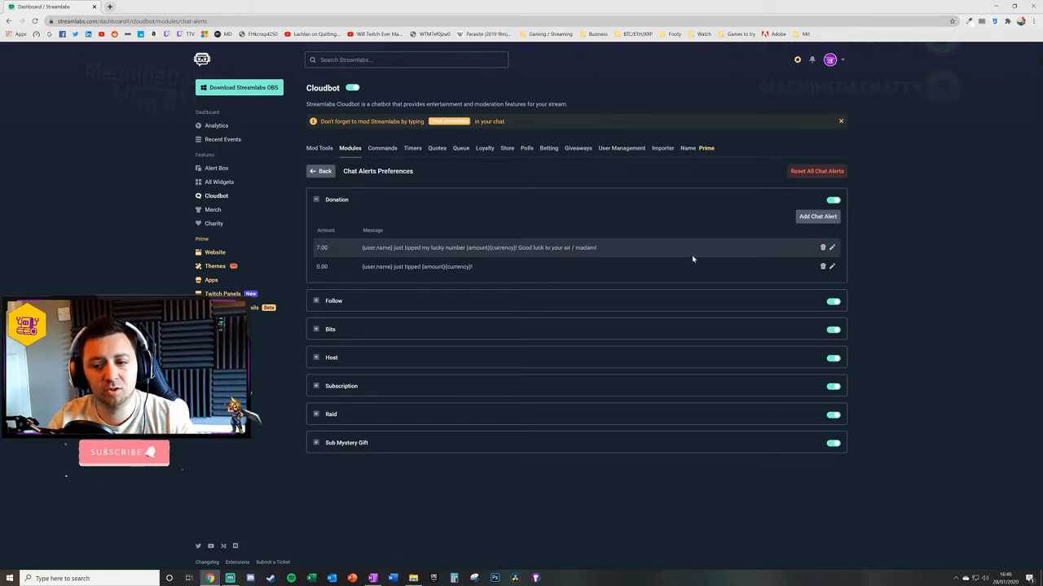
{"action": "left_click", "coordinate": [823, 247]}
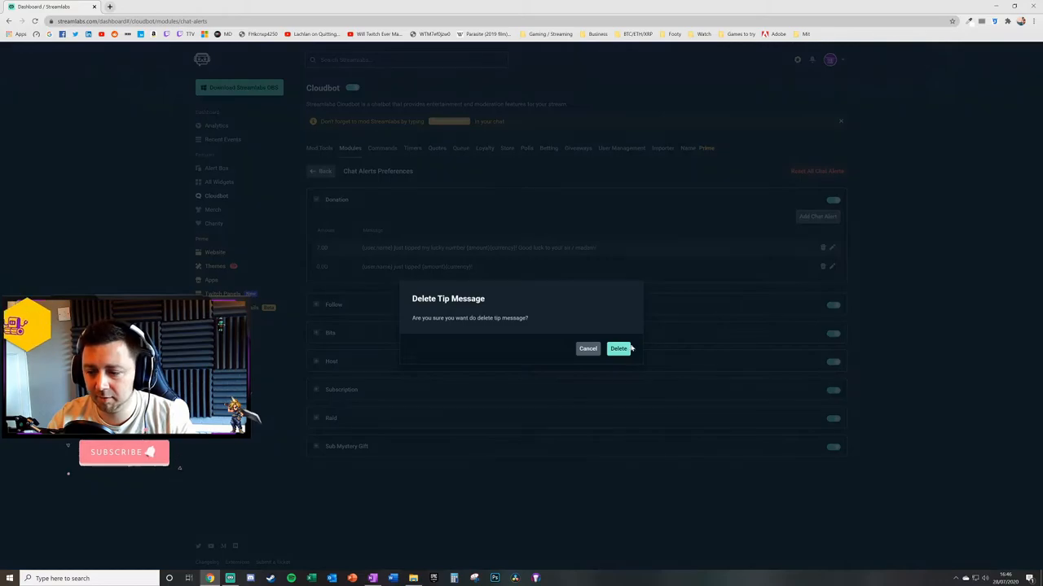
{"action": "left_click", "coordinate": [619, 349]}
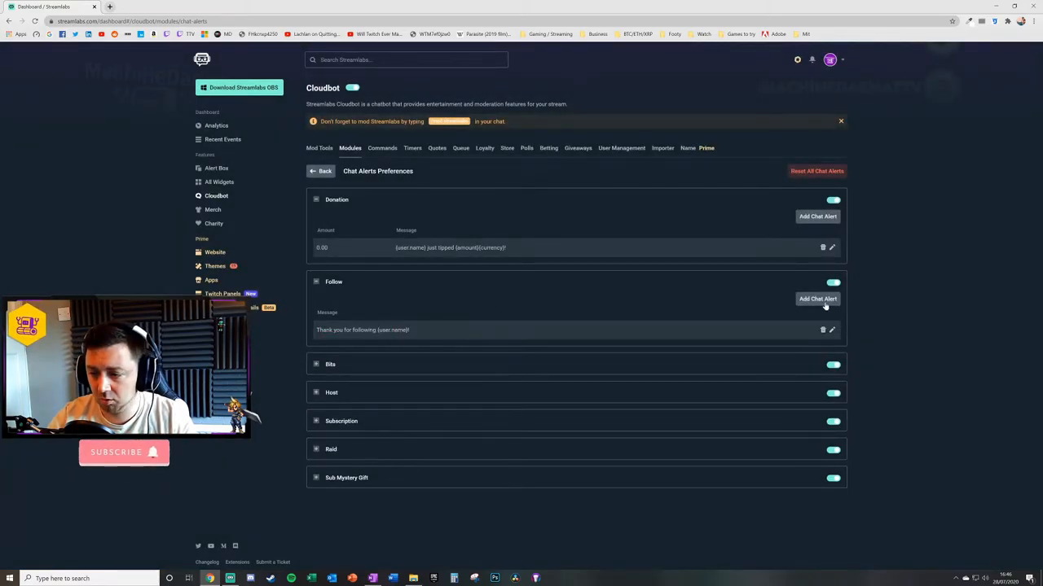
{"action": "mouse_move", "coordinate": [359, 325]}
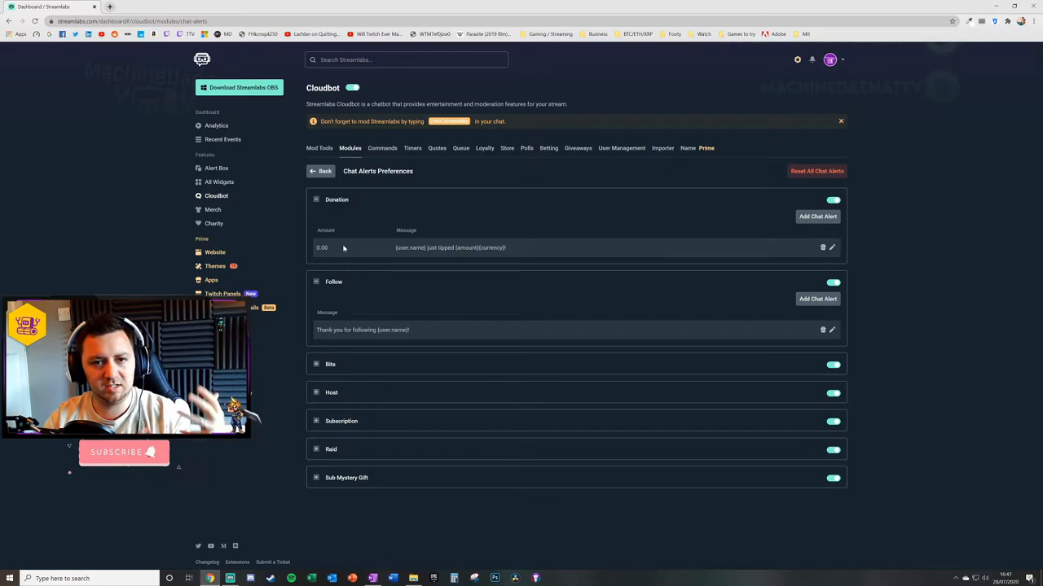
{"action": "mouse_move", "coordinate": [362, 321]}
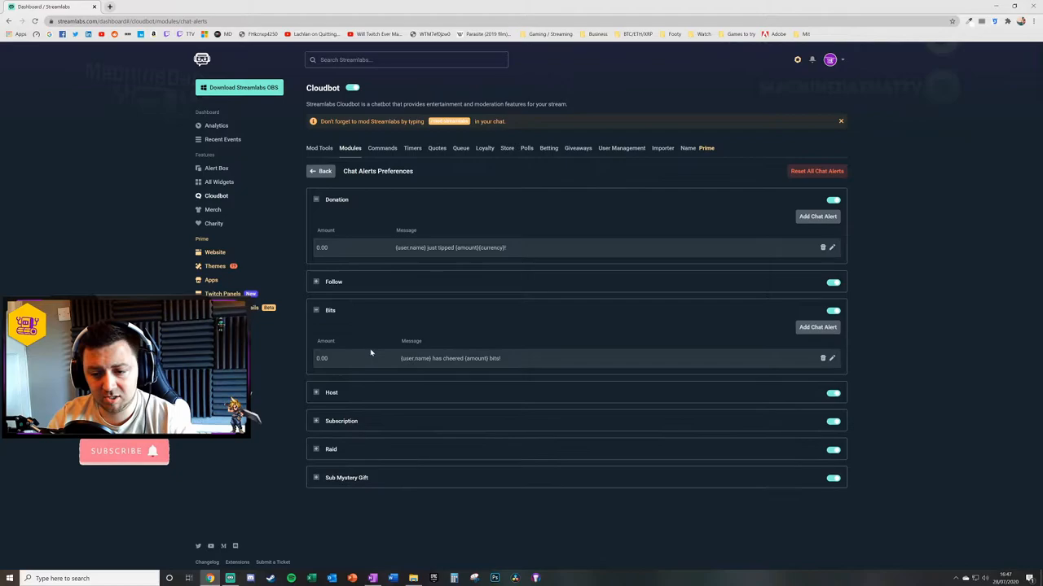
{"action": "mouse_move", "coordinate": [505, 381]}
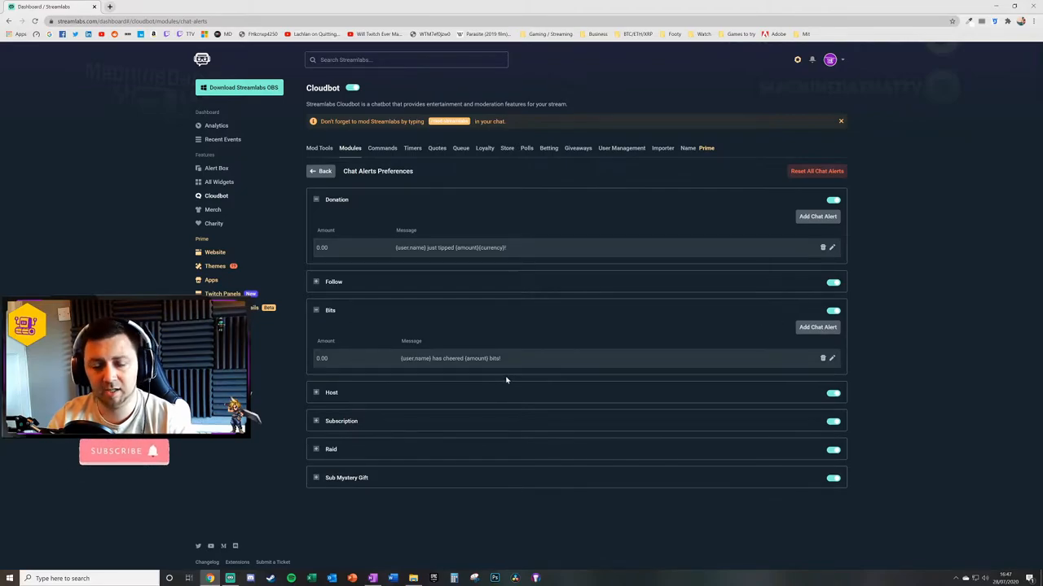
{"action": "left_click", "coordinate": [818, 215]}
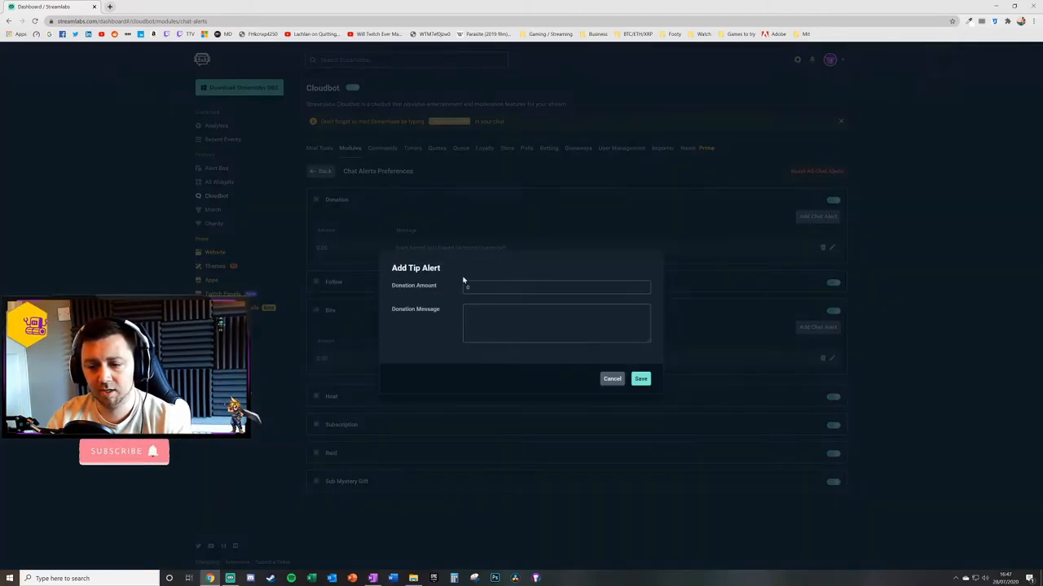
{"action": "type", "text": "123"}
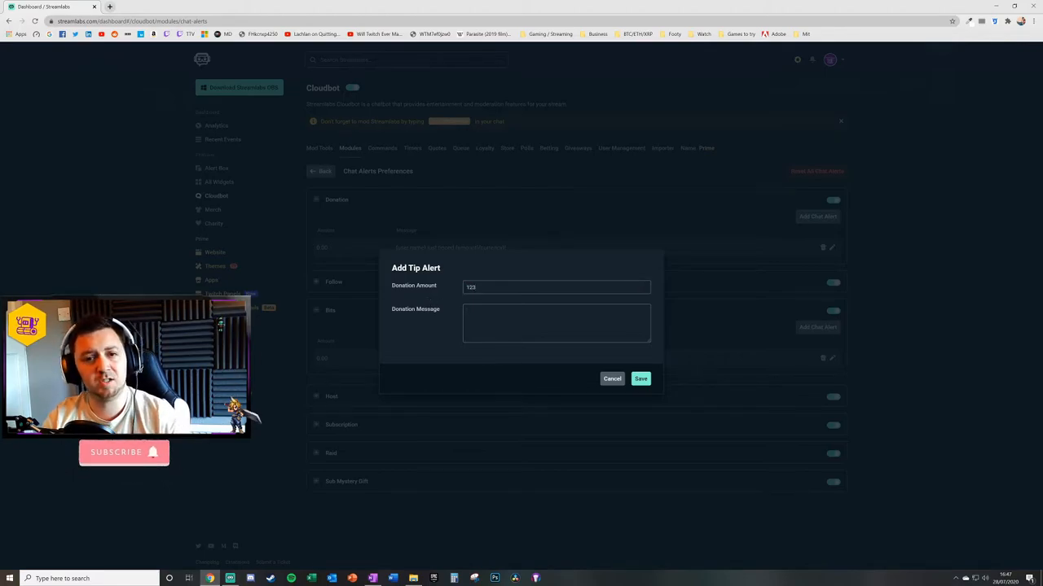
{"action": "left_click", "coordinate": [613, 378]}
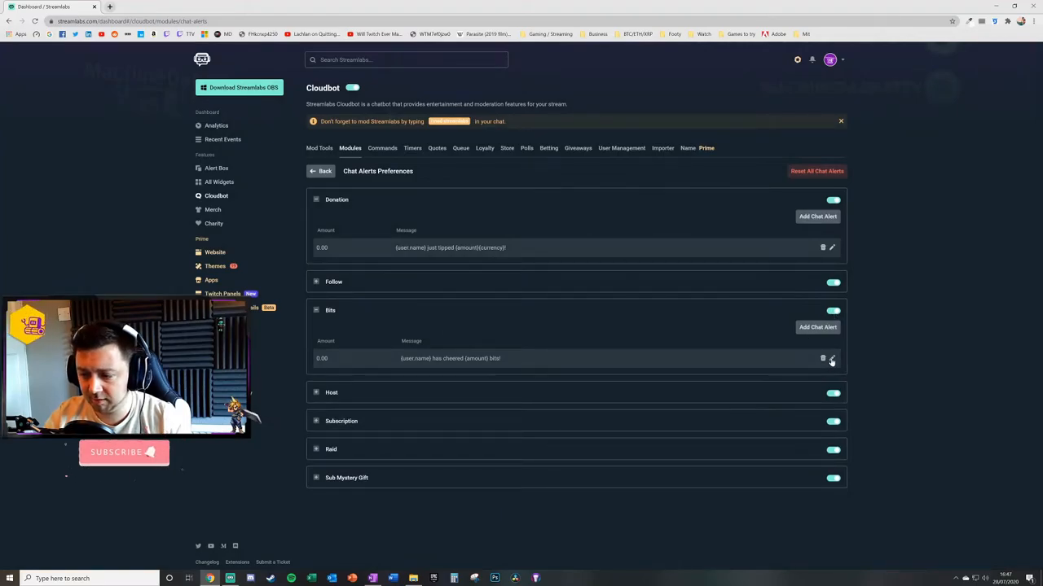
{"action": "left_click", "coordinate": [831, 359]}
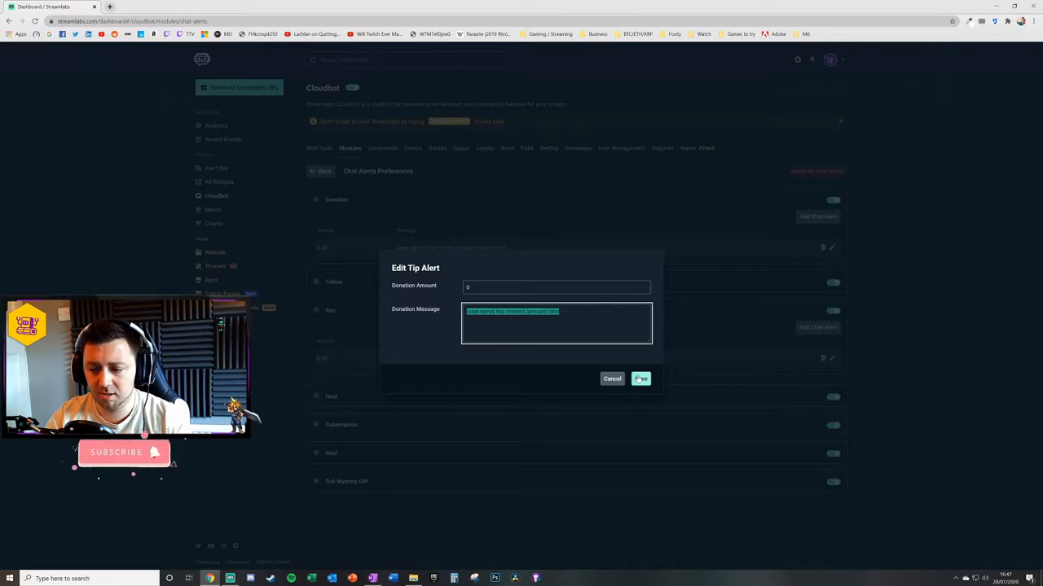
{"action": "left_click", "coordinate": [640, 378]}
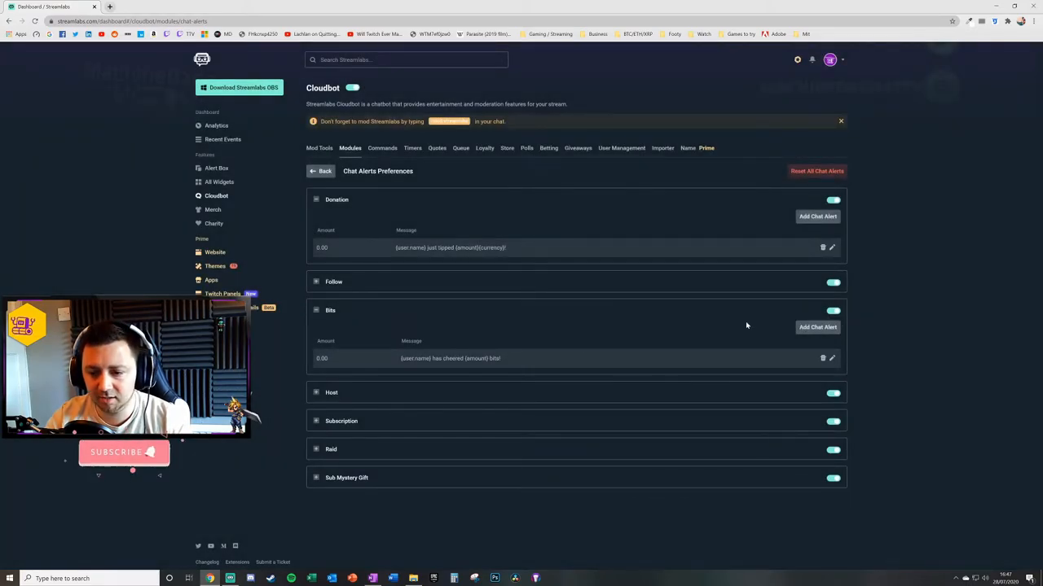
{"action": "left_click", "coordinate": [817, 215]}
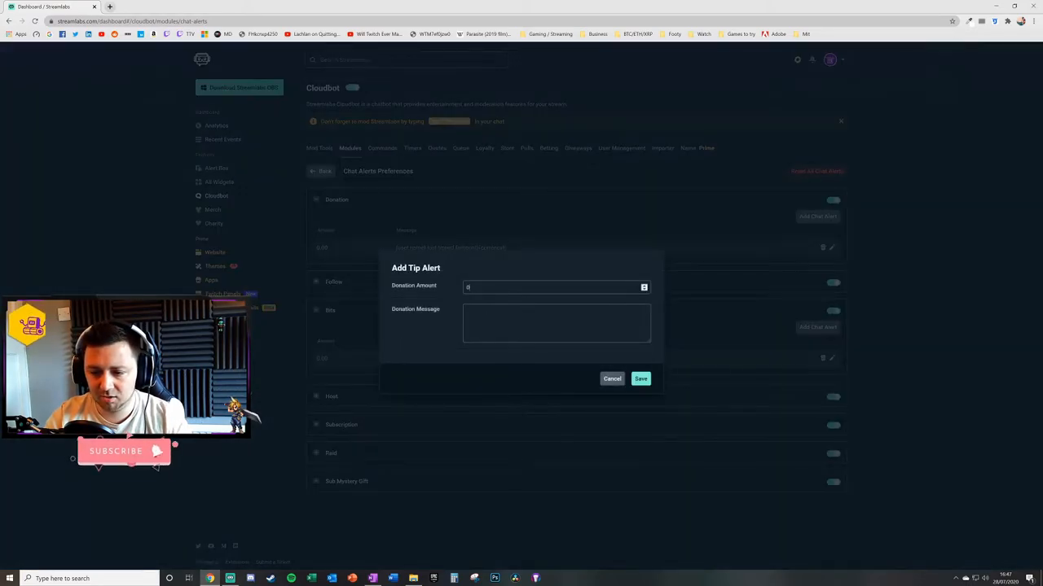
{"action": "type", "text": "123"}
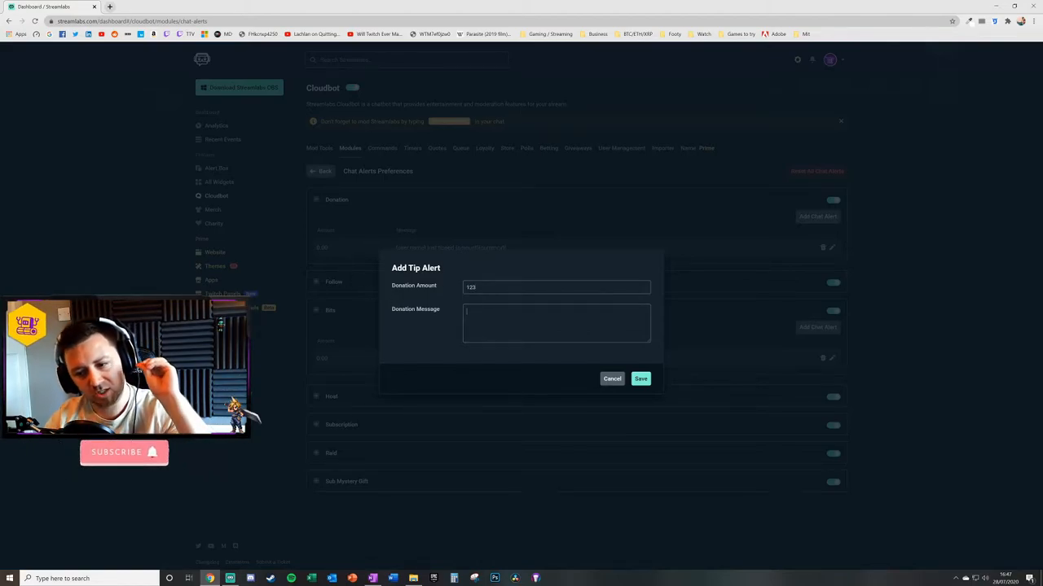
{"action": "type", "text": "{user.name} has cheered {amount} bits!"}
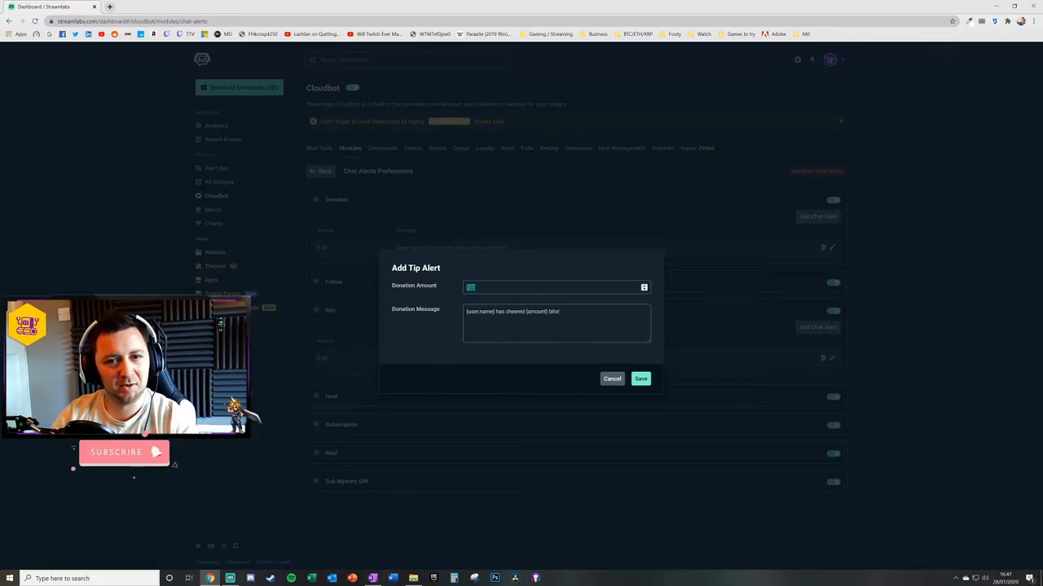
{"action": "type", "text": "123"}
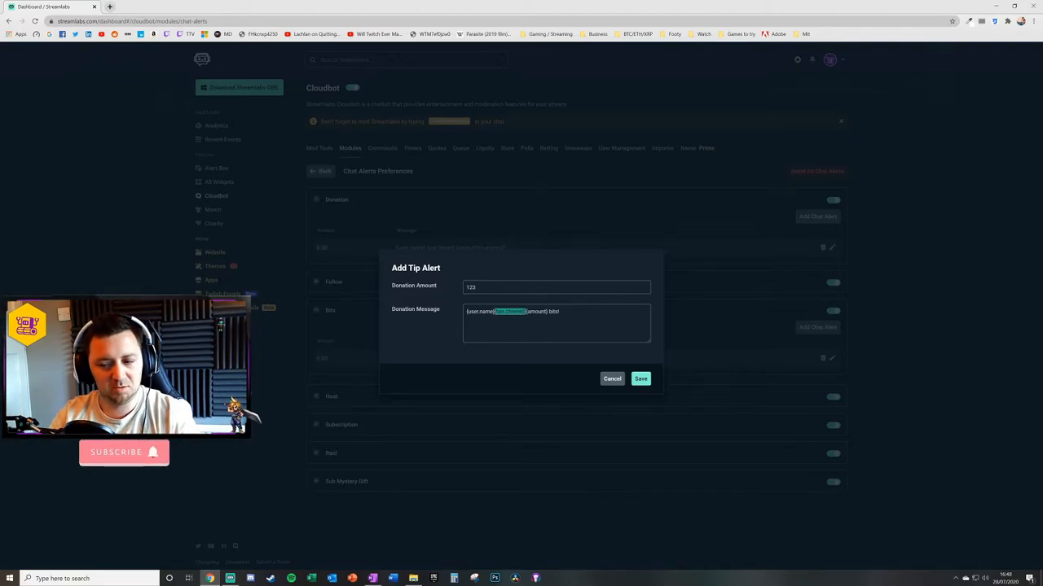
{"action": "left_click", "coordinate": [640, 377]}
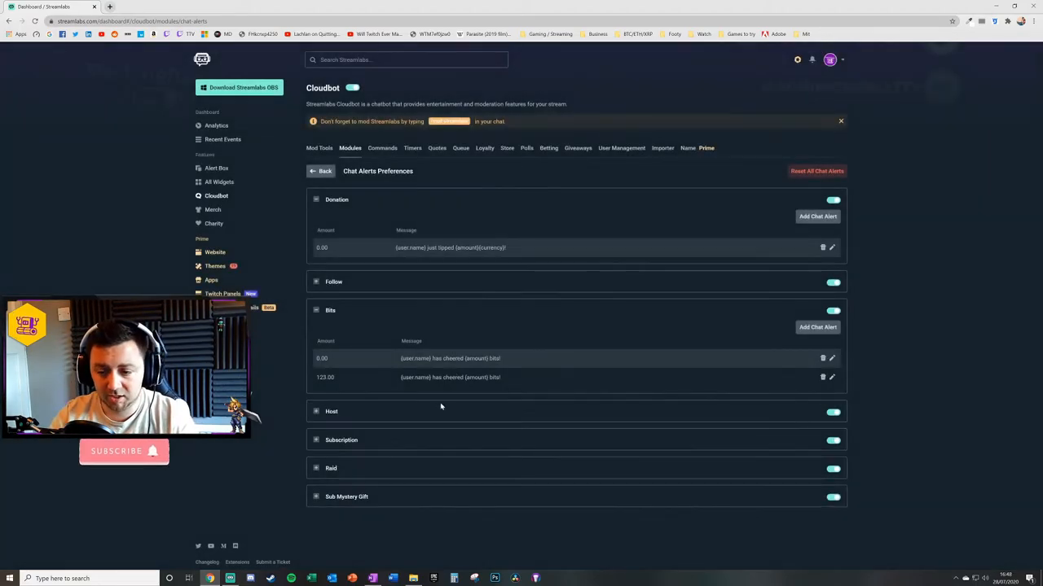
{"action": "left_click", "coordinate": [831, 378]}
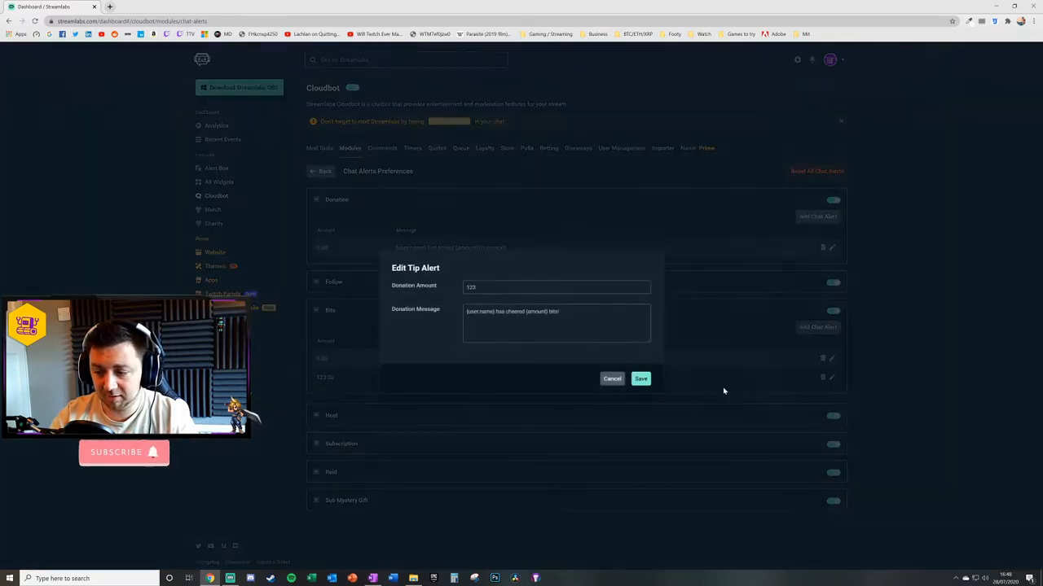
{"action": "left_click", "coordinate": [640, 378]}
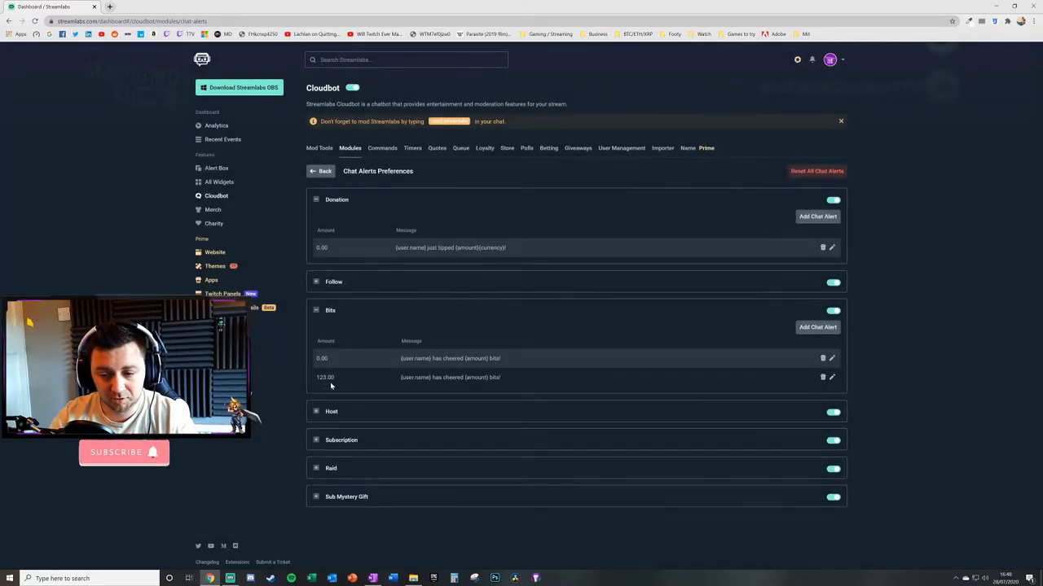
{"action": "left_click", "coordinate": [823, 358]}
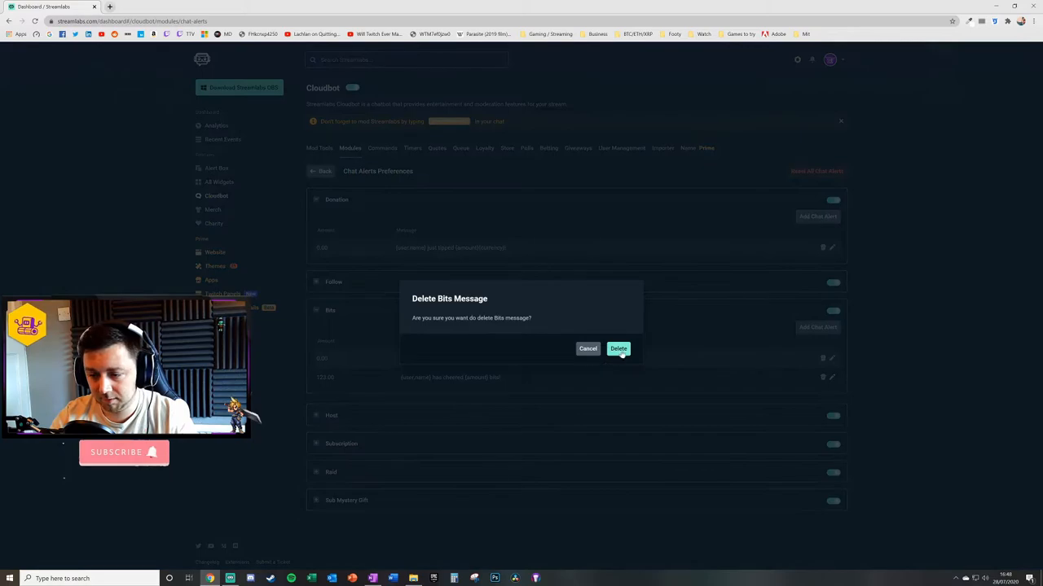
{"action": "left_click", "coordinate": [619, 349]}
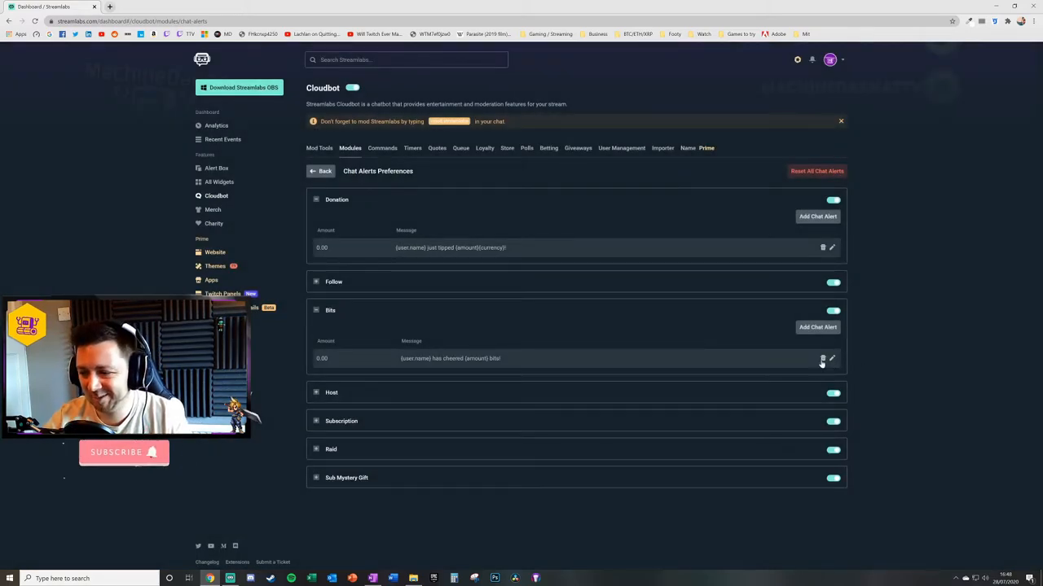
{"action": "mouse_move", "coordinate": [948, 445]}
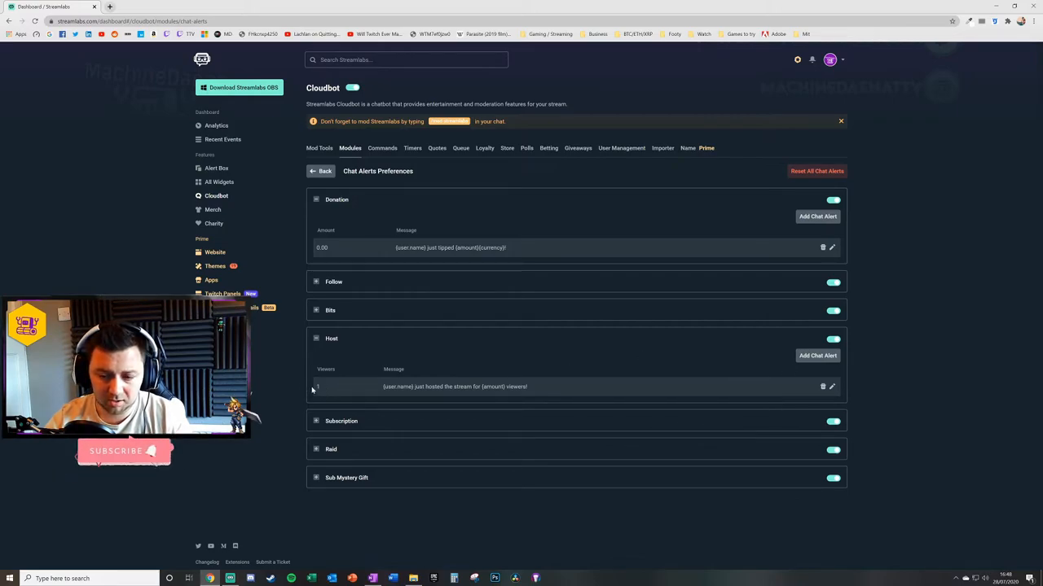
{"action": "mouse_move", "coordinate": [567, 410]}
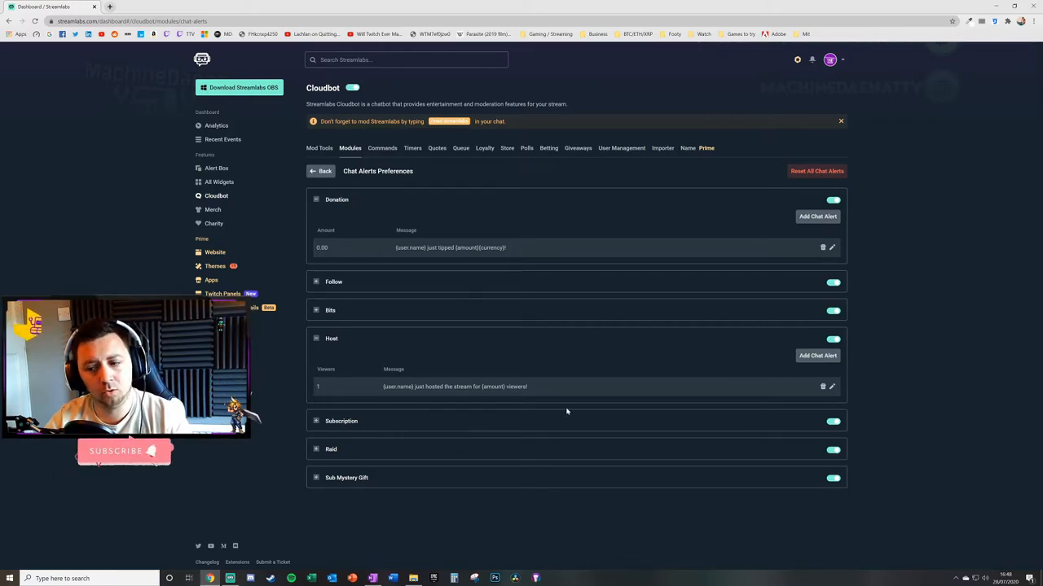
Start a new host alert with 50 viewers, then cancel it without saving.
{"action": "left_click", "coordinate": [818, 355]}
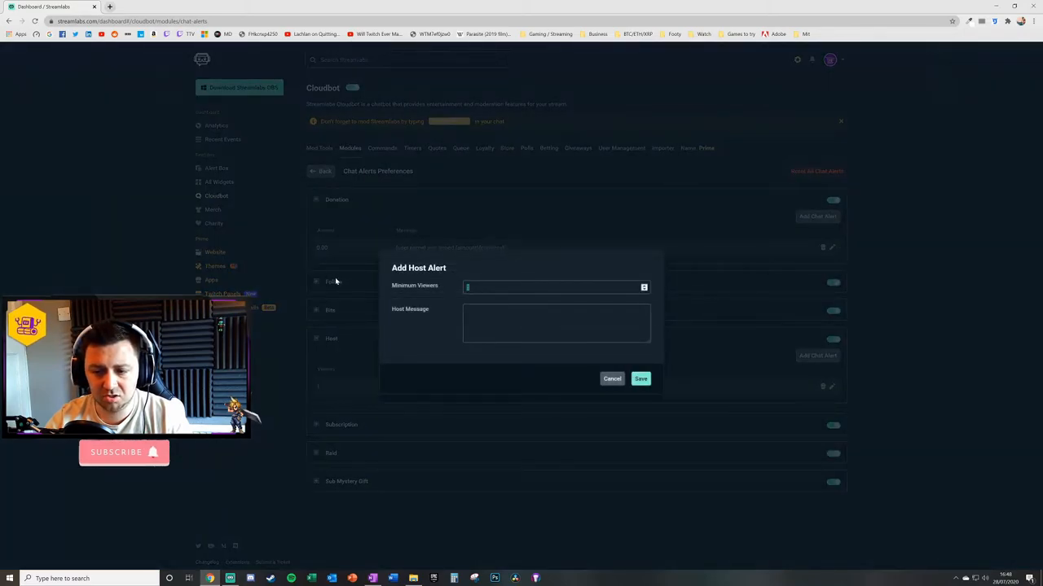
{"action": "type", "text": "50"}
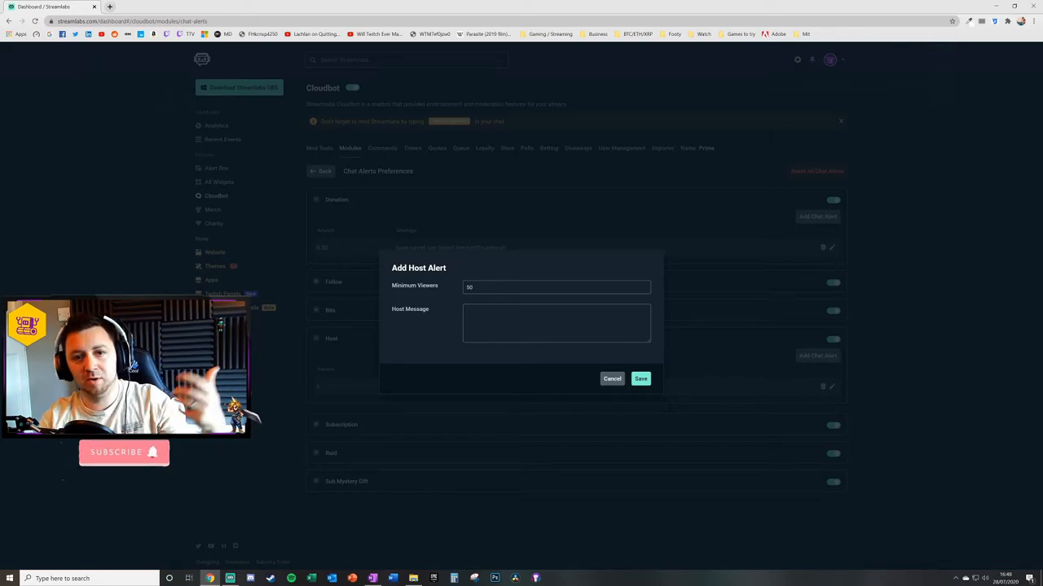
{"action": "left_click", "coordinate": [612, 378]}
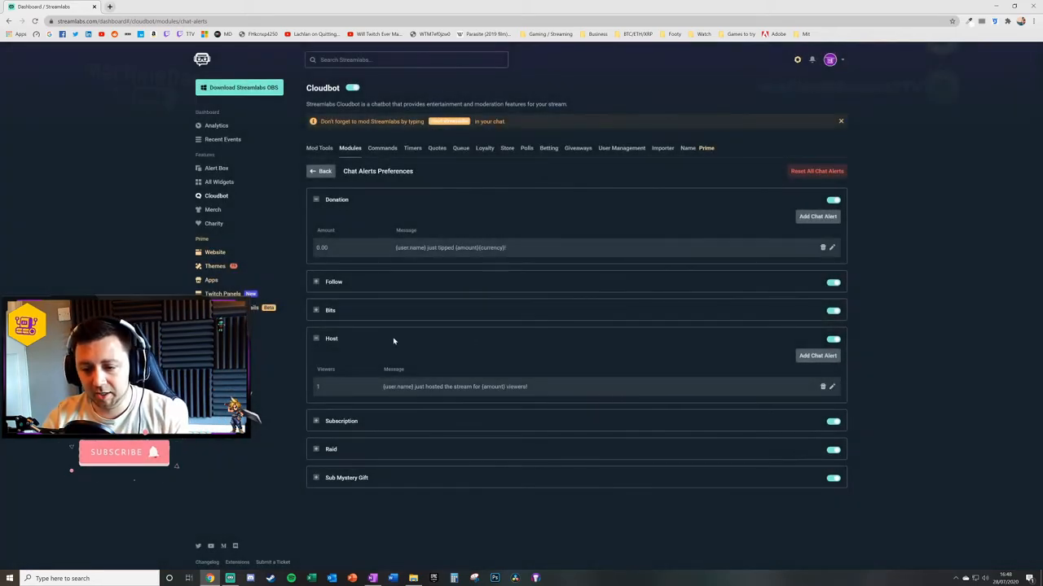
Review the existing host message and discard a second Add Host Alert draft.
{"action": "triple_click", "coordinate": [452, 386]}
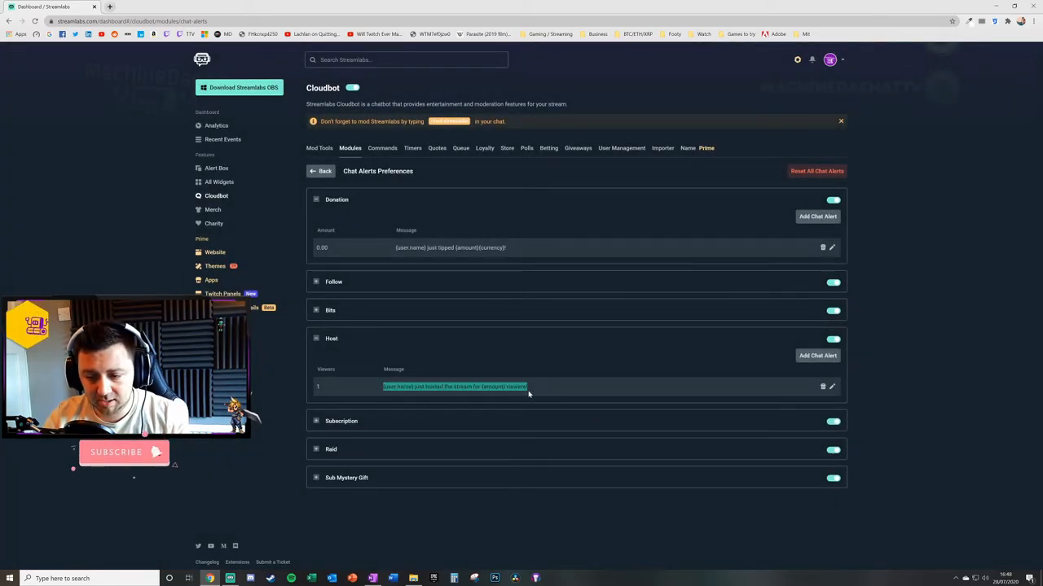
{"action": "left_click", "coordinate": [818, 355]}
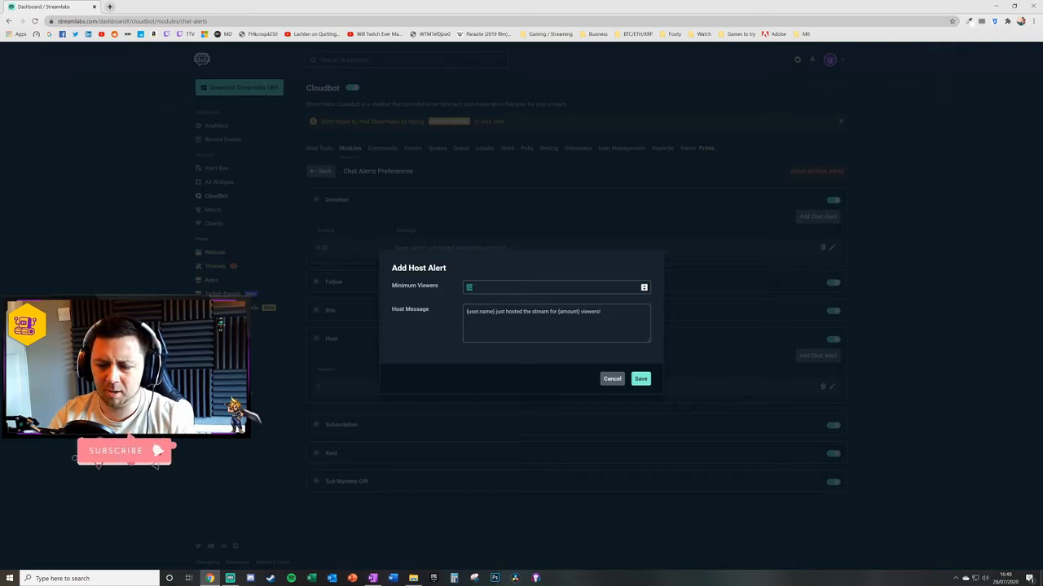
{"action": "left_click", "coordinate": [641, 378]}
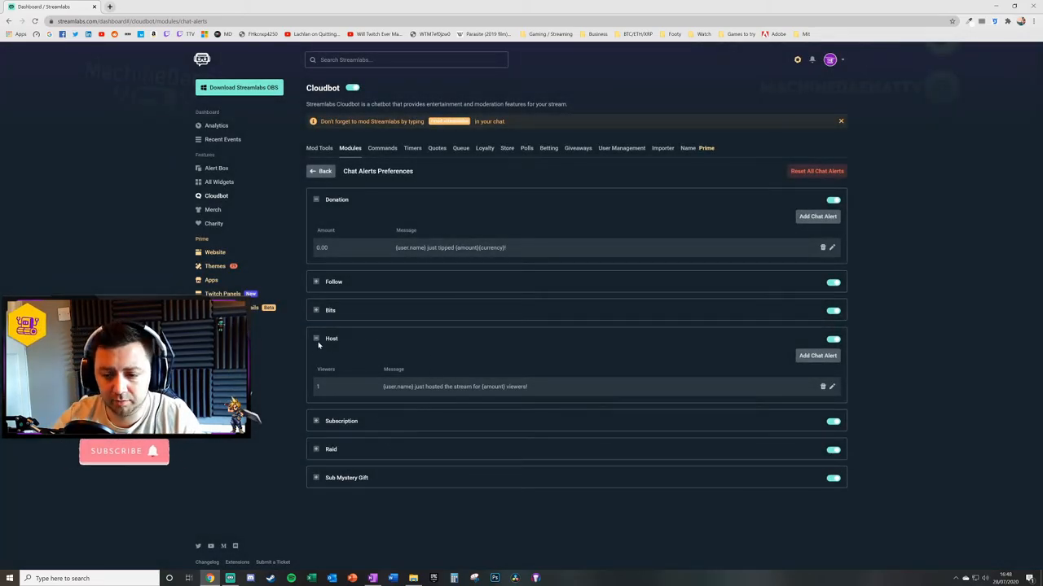
Expand Subscription alerts, view the Prime alert's edit dialog and close it.
{"action": "left_click", "coordinate": [339, 366]}
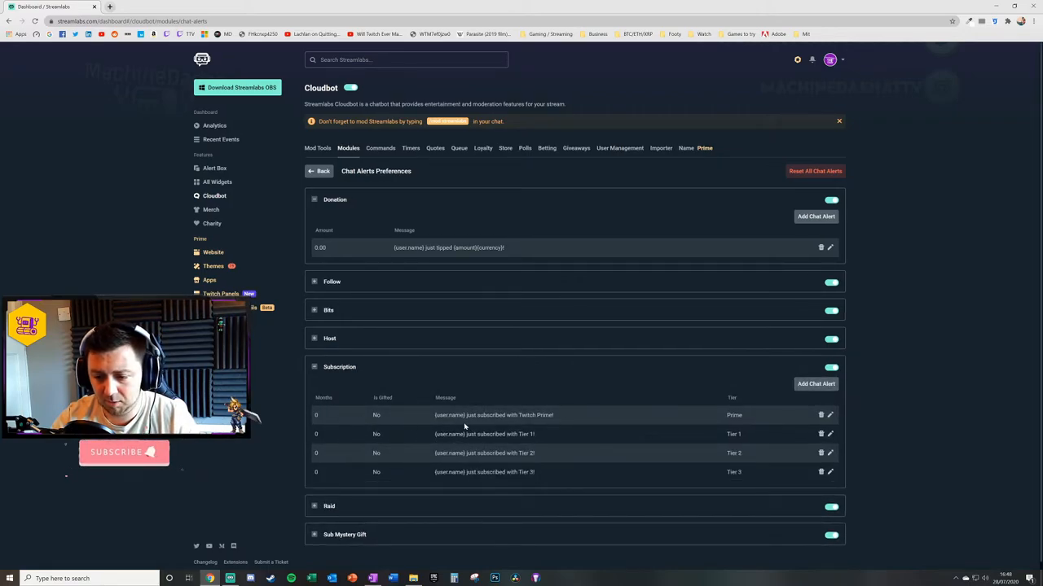
{"action": "double_click", "coordinate": [522, 433]}
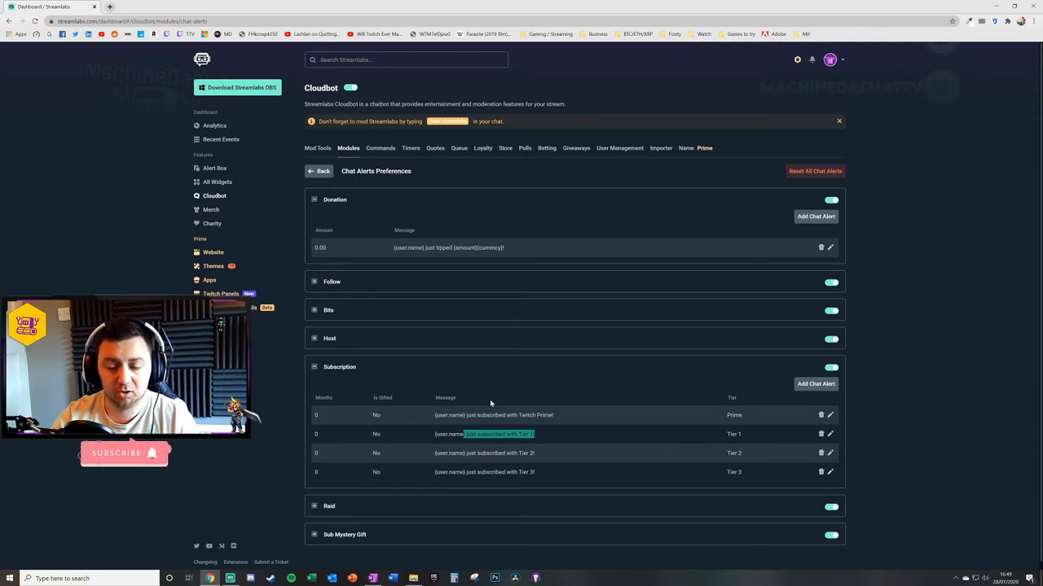
{"action": "left_click", "coordinate": [829, 415]}
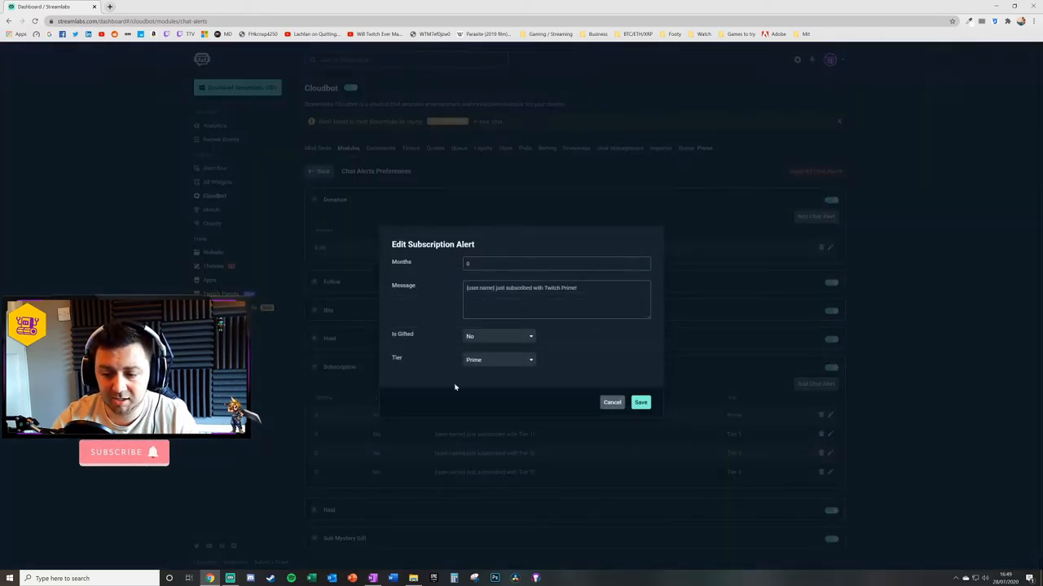
{"action": "left_click", "coordinate": [612, 401]}
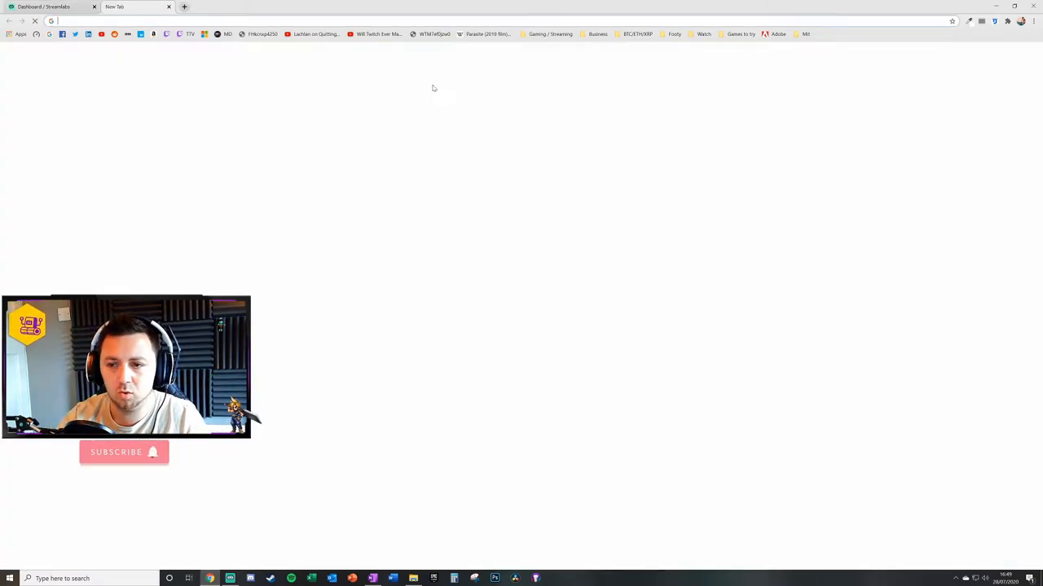
Open a new browser tab and search Emojipedia for robot emojis.
{"action": "left_click", "coordinate": [551, 32]}
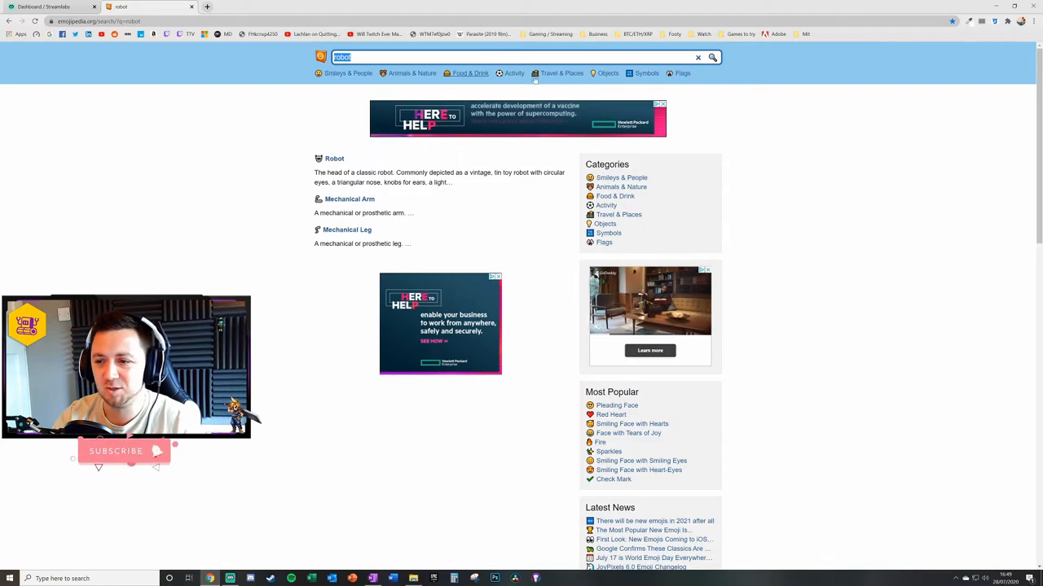
{"action": "left_click", "coordinate": [41, 7]}
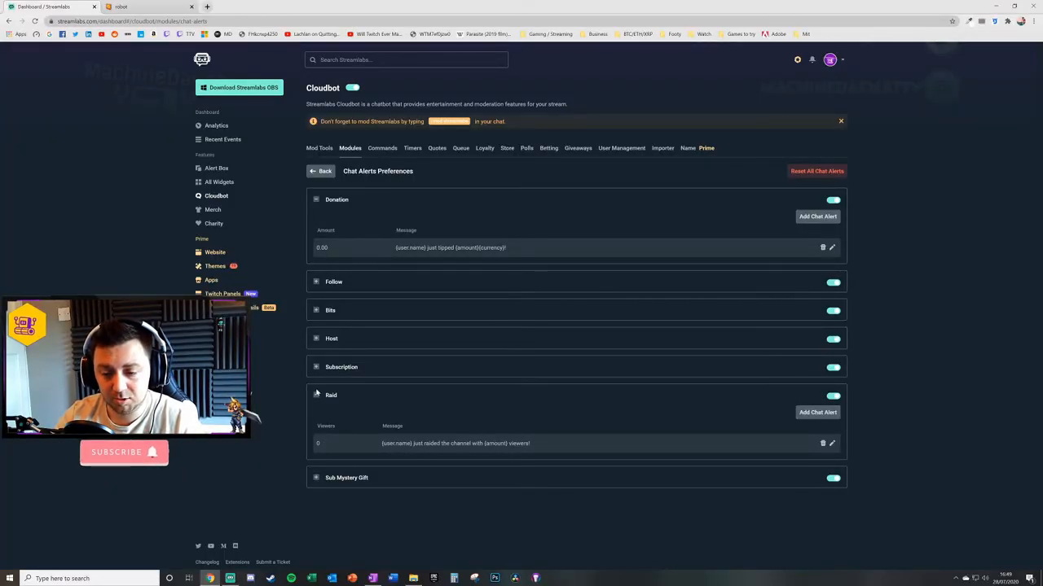
Collapse Raid, expand Sub Mystery Gift Tier 1–3 messages, then return to Modules.
{"action": "left_click", "coordinate": [316, 396]}
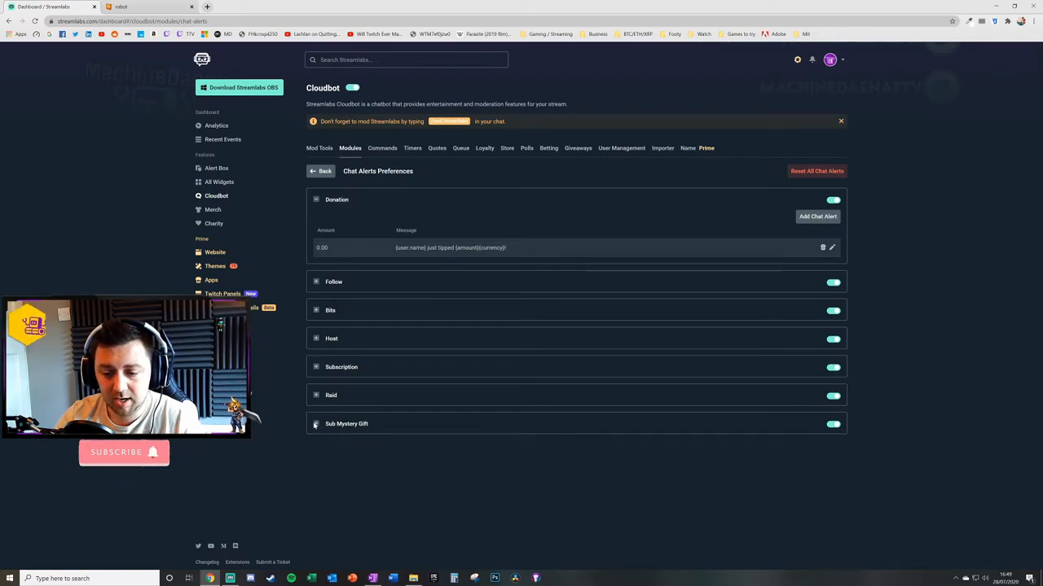
{"action": "left_click", "coordinate": [316, 423]}
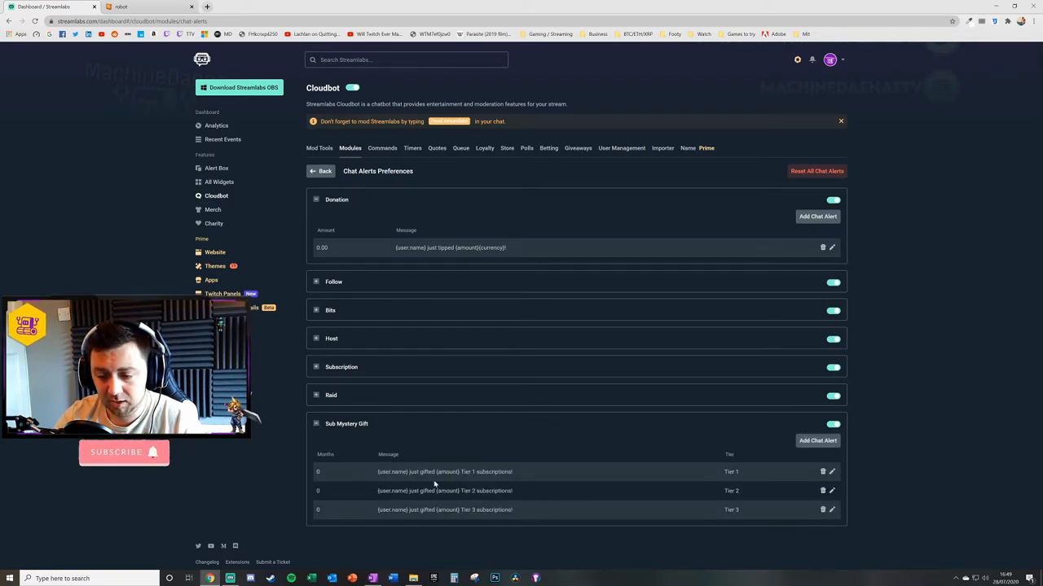
{"action": "mouse_move", "coordinate": [423, 554]}
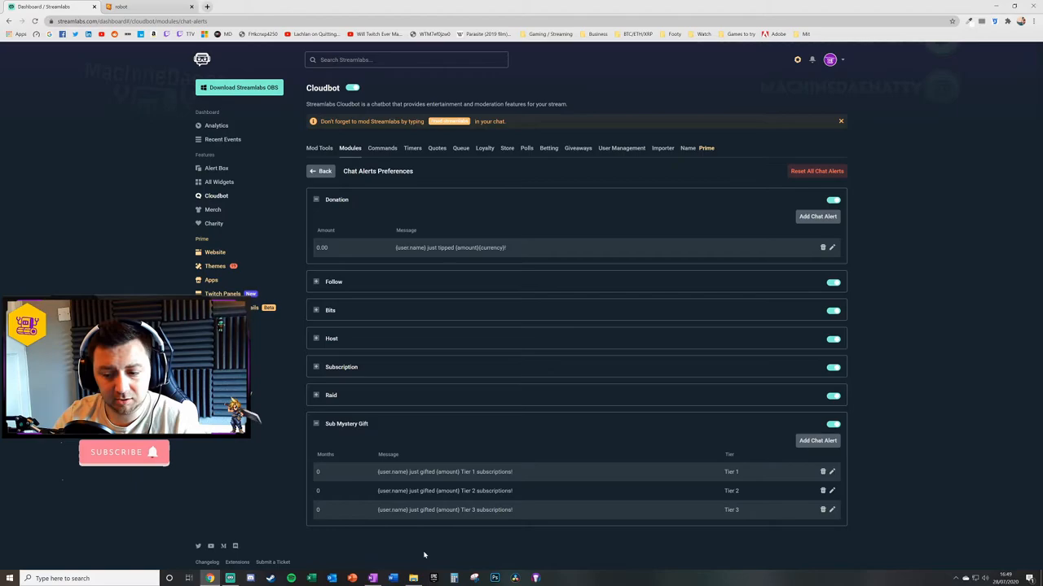
{"action": "mouse_move", "coordinate": [610, 502]}
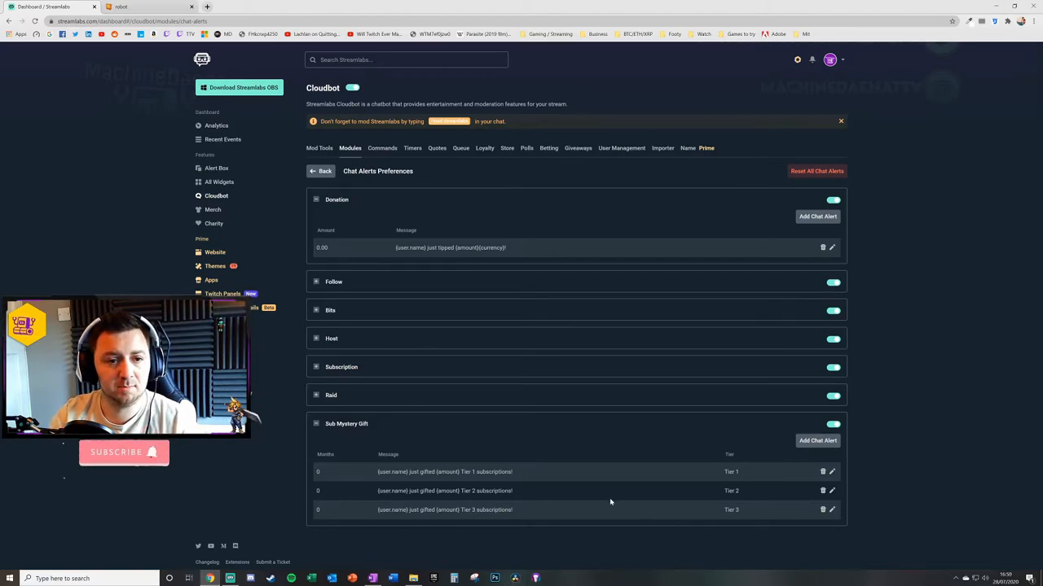
{"action": "mouse_move", "coordinate": [563, 502]}
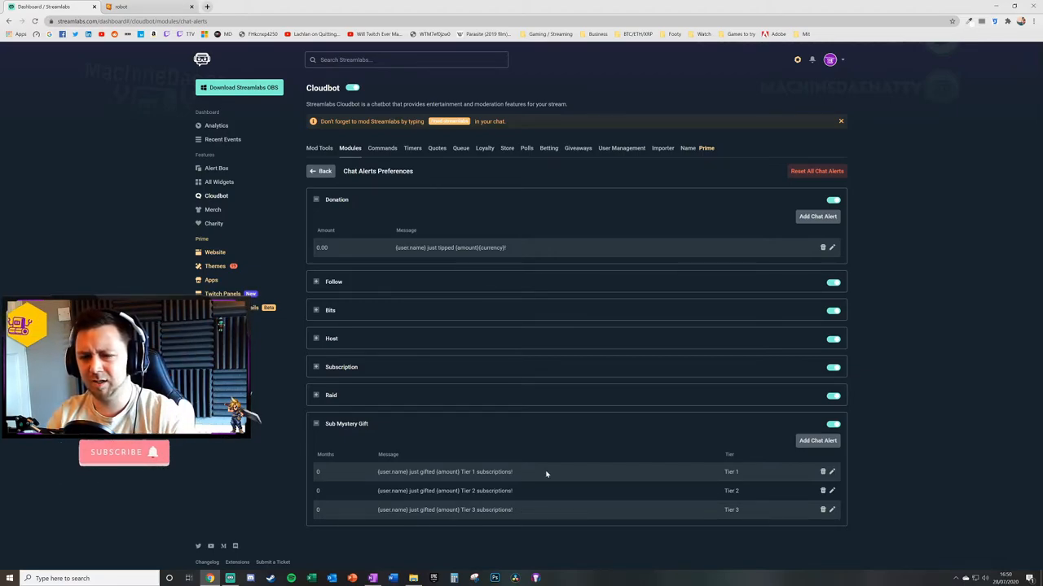
{"action": "mouse_move", "coordinate": [537, 453]}
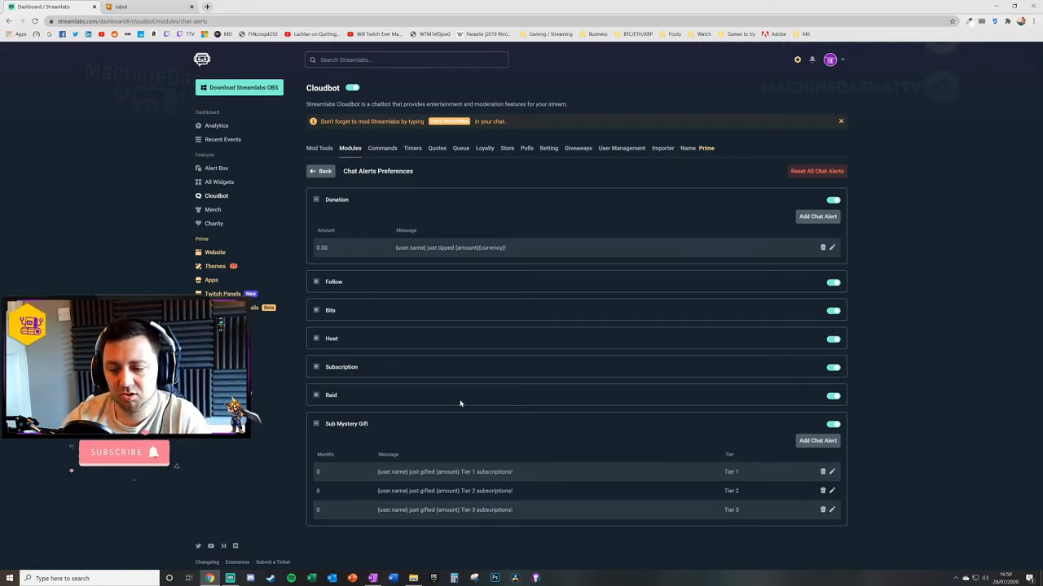
{"action": "left_click", "coordinate": [319, 171]}
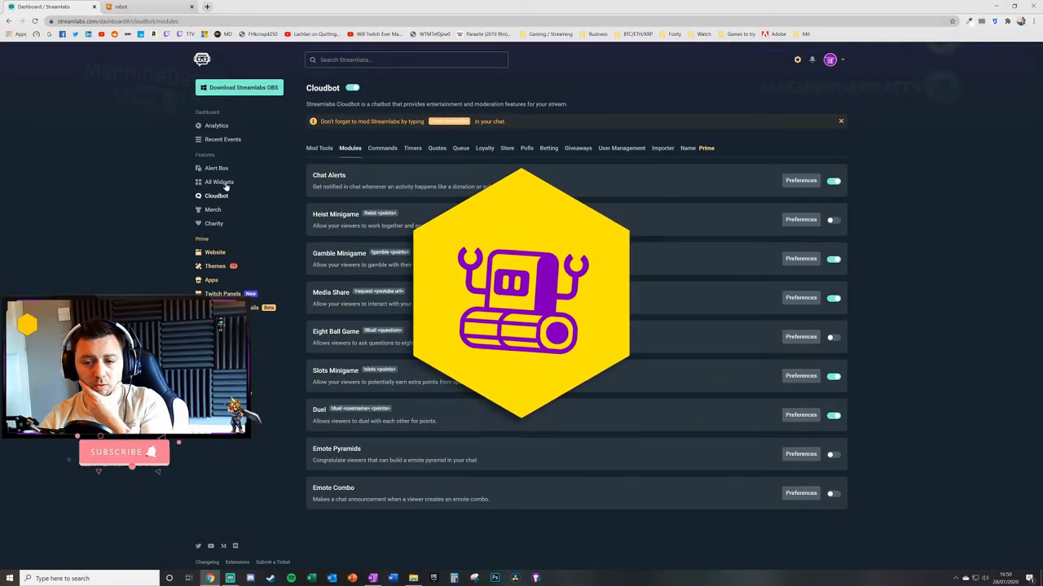
{"action": "left_click", "coordinate": [217, 168]}
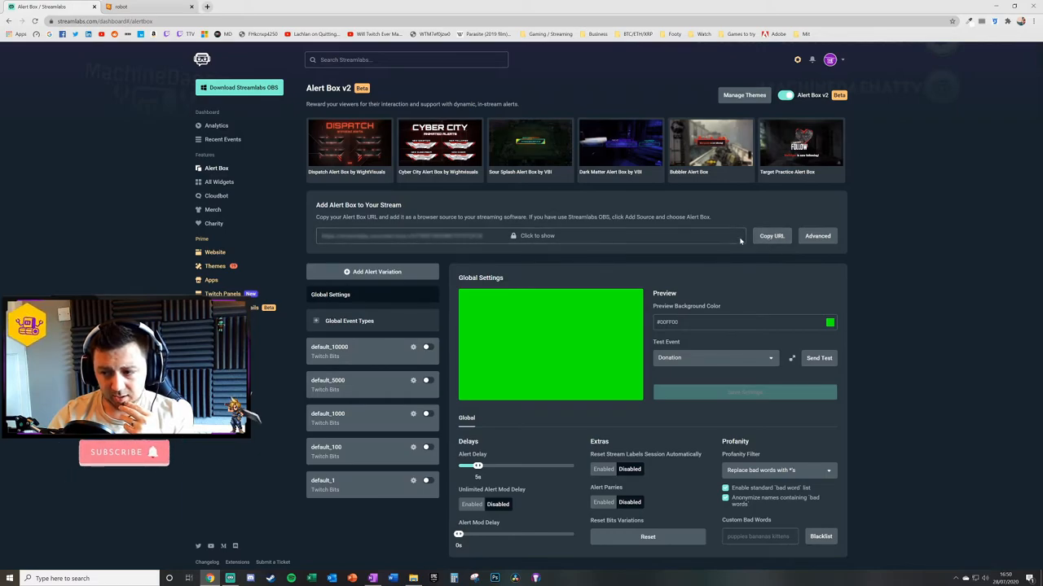
{"action": "mouse_move", "coordinate": [238, 573]}
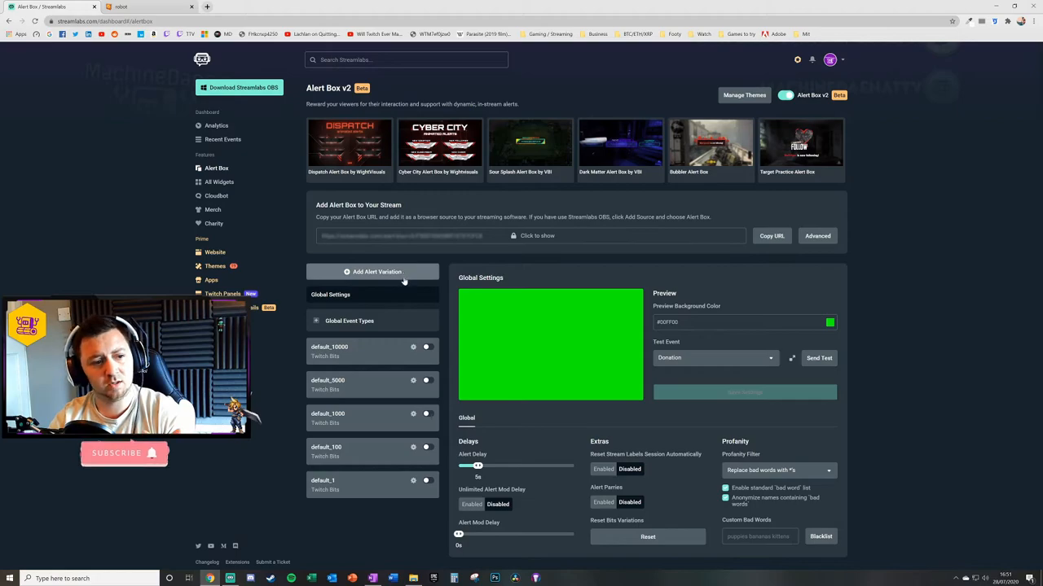
{"action": "mouse_move", "coordinate": [407, 290]}
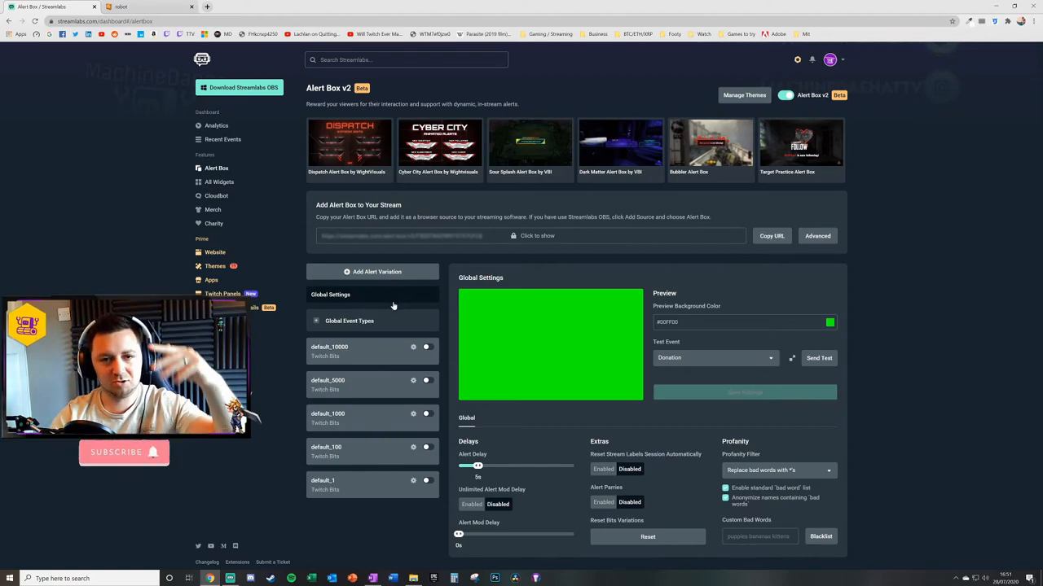
{"action": "mouse_move", "coordinate": [406, 308]}
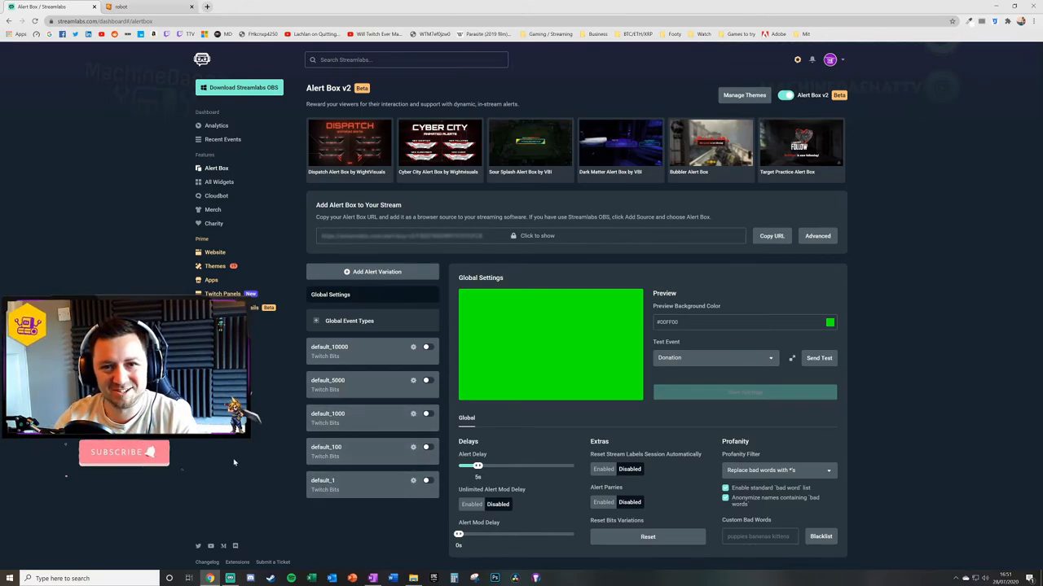
{"action": "left_click", "coordinate": [348, 319]}
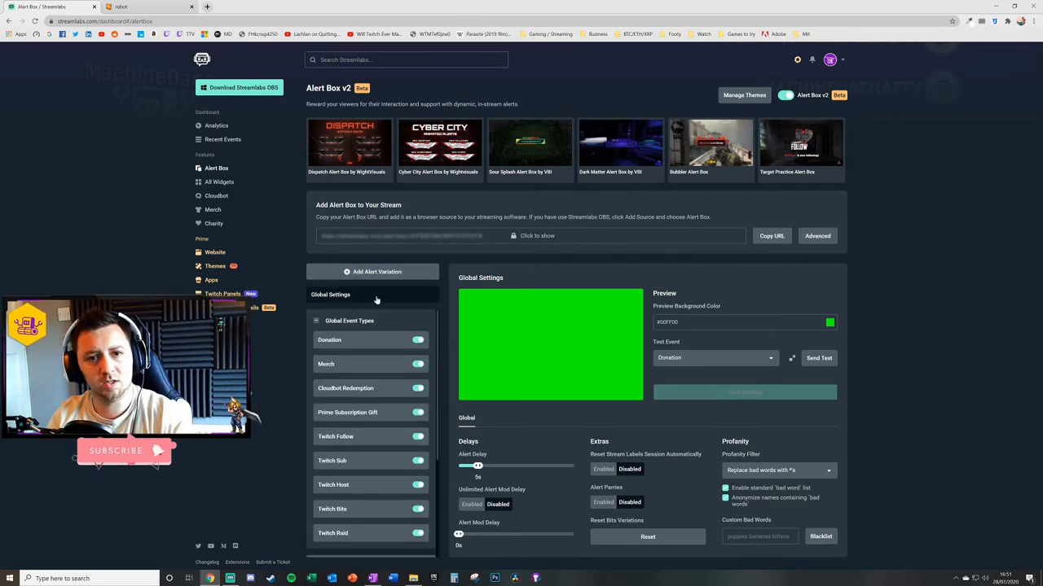
{"action": "left_click", "coordinate": [215, 195]}
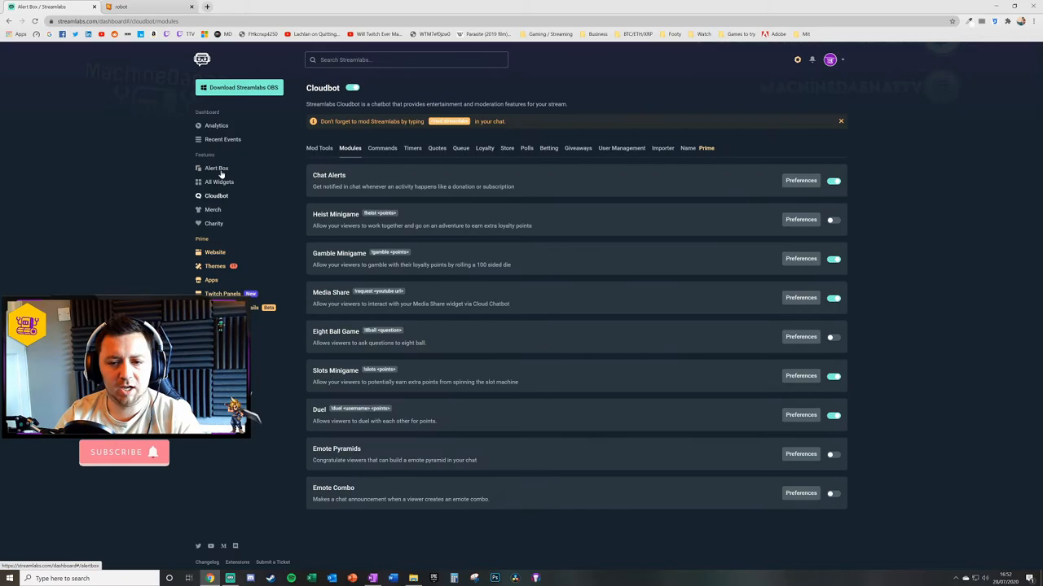
{"action": "left_click", "coordinate": [217, 167]}
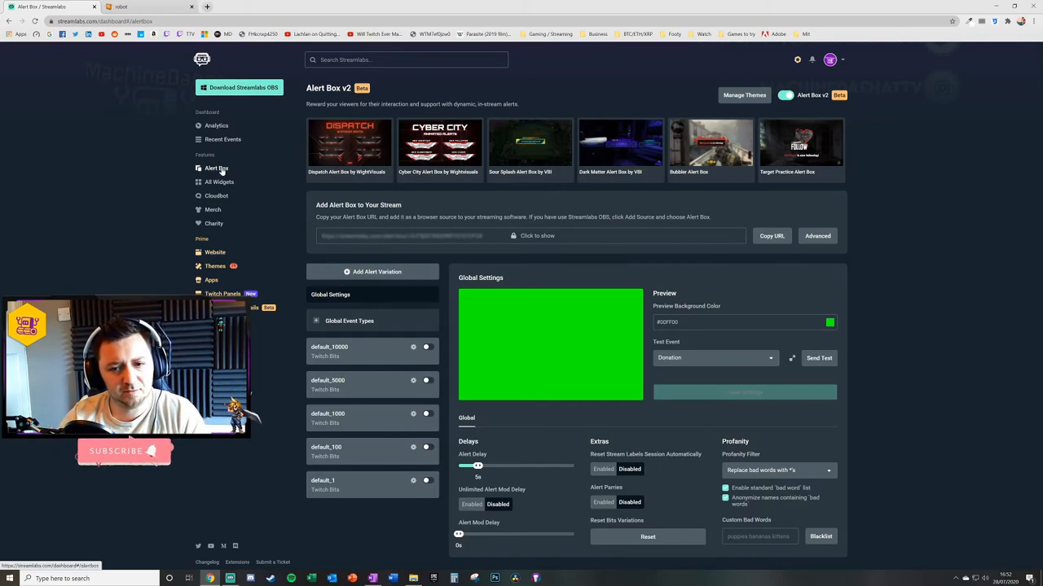
{"action": "left_click", "coordinate": [215, 196]}
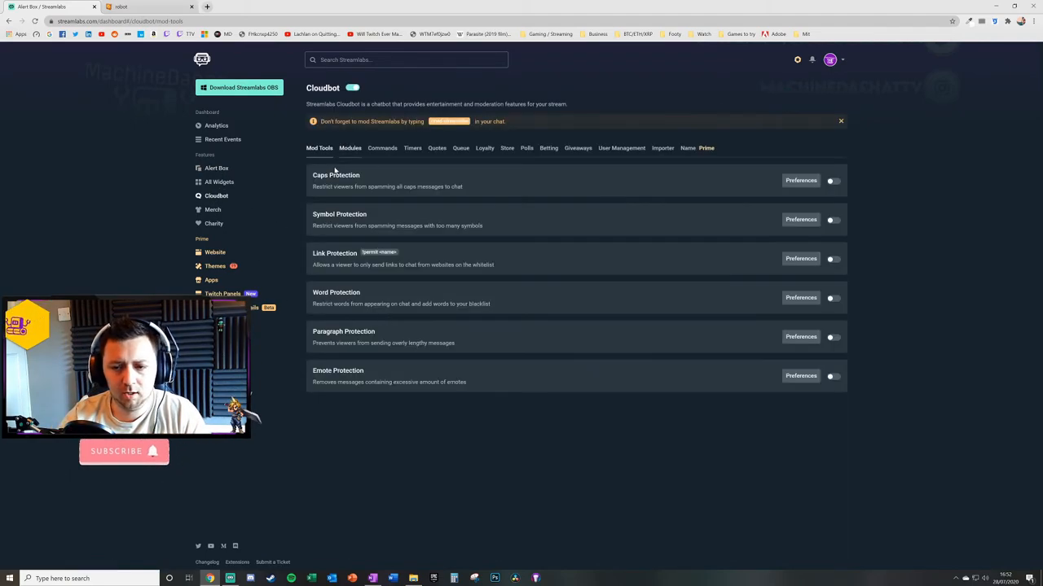
{"action": "left_click", "coordinate": [348, 147]}
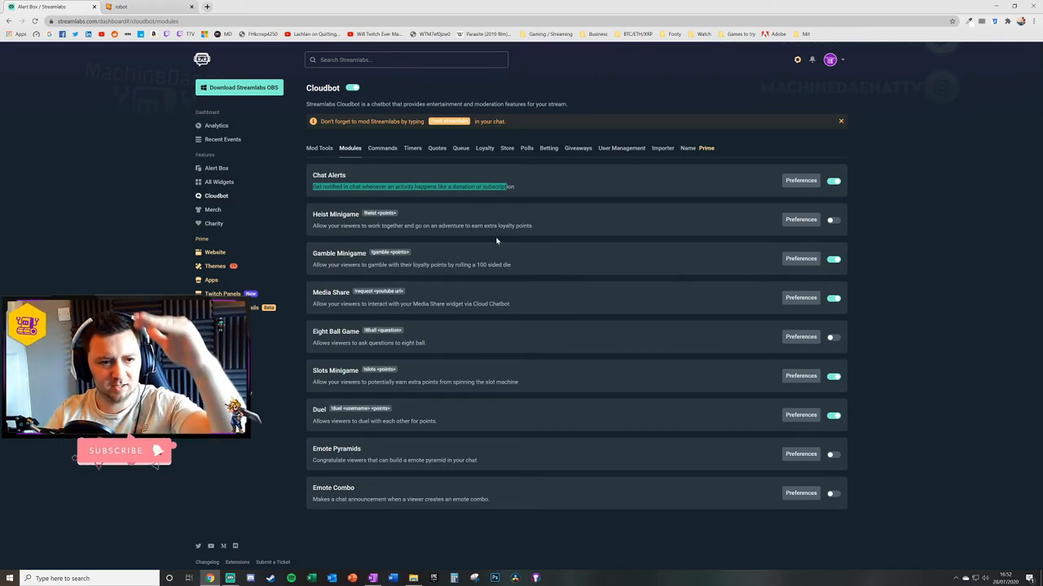
{"action": "mouse_move", "coordinate": [474, 244]}
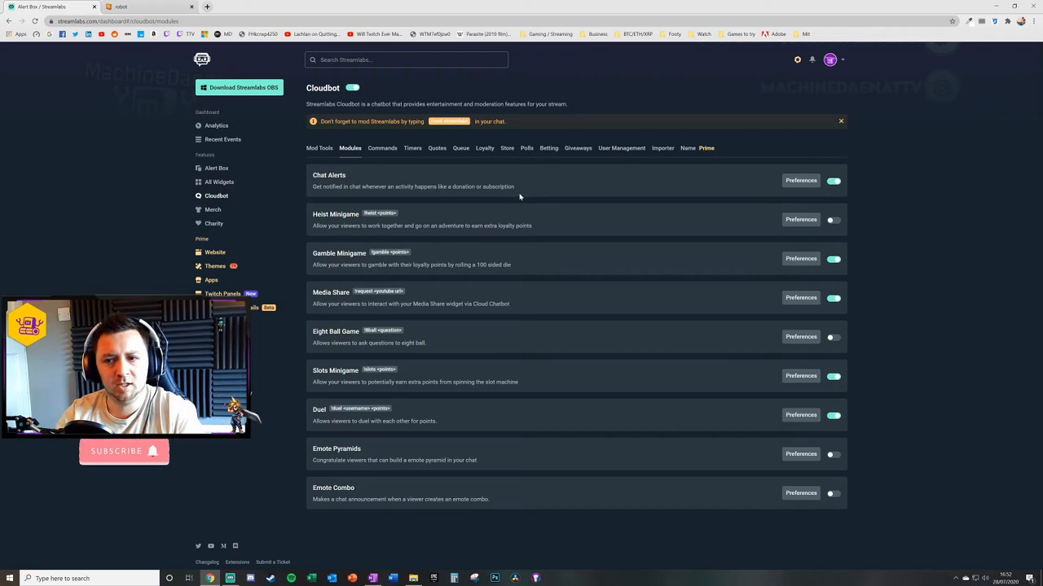
{"action": "mouse_move", "coordinate": [502, 206]}
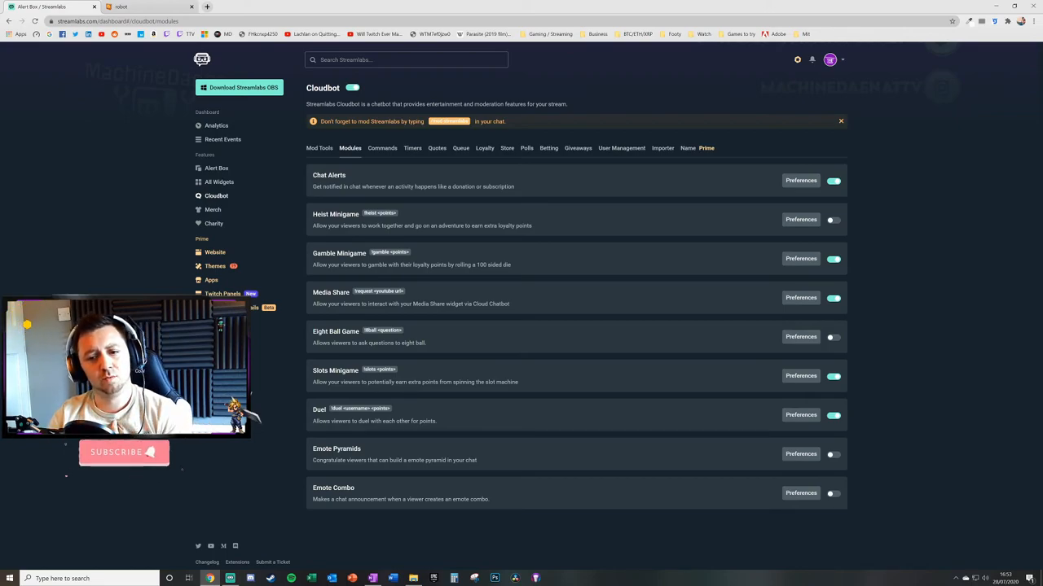
{"action": "double_click", "coordinate": [329, 176]}
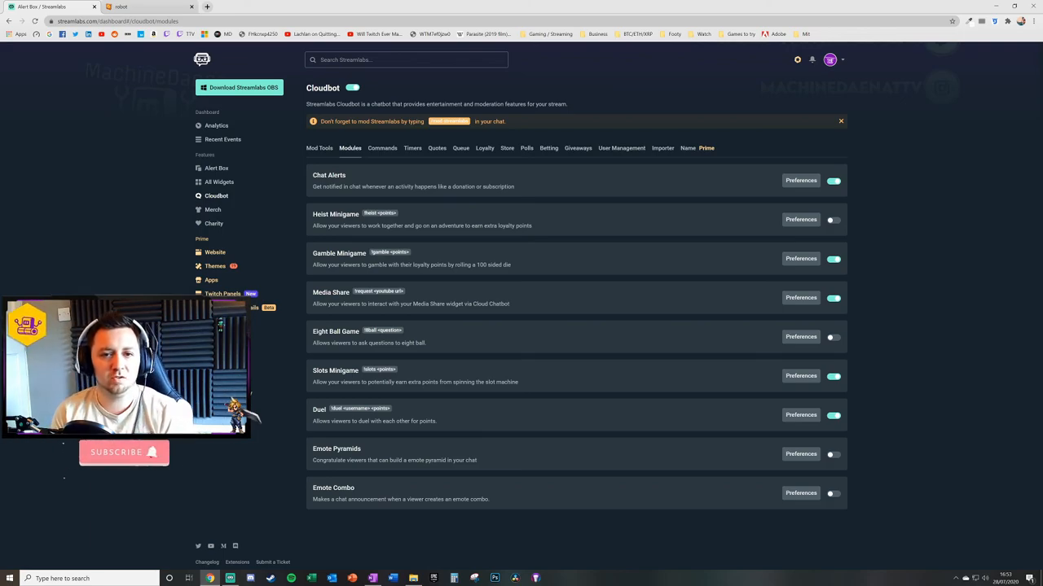
{"action": "mouse_move", "coordinate": [357, 164]}
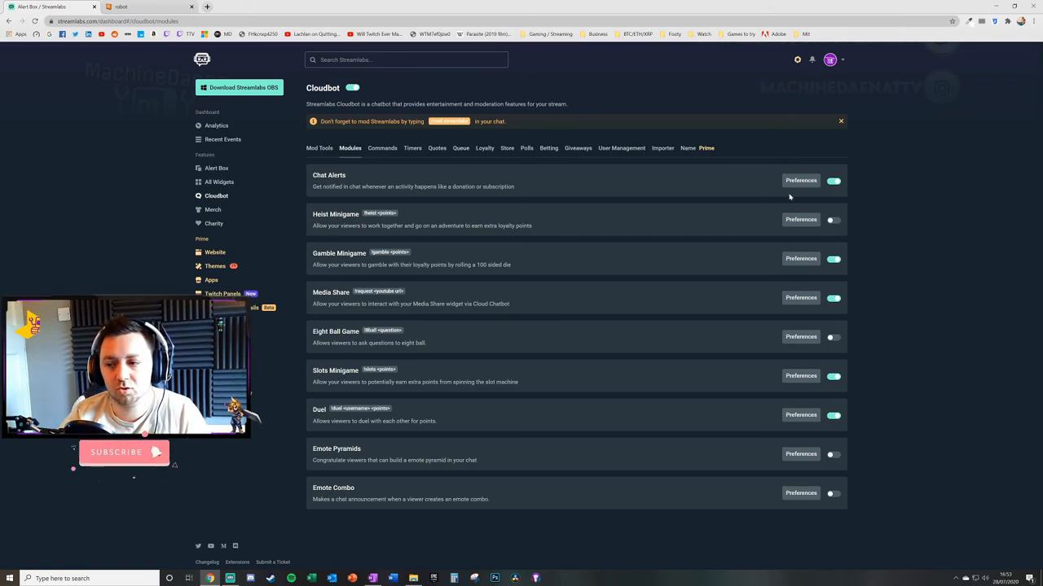
{"action": "left_click", "coordinate": [800, 179]}
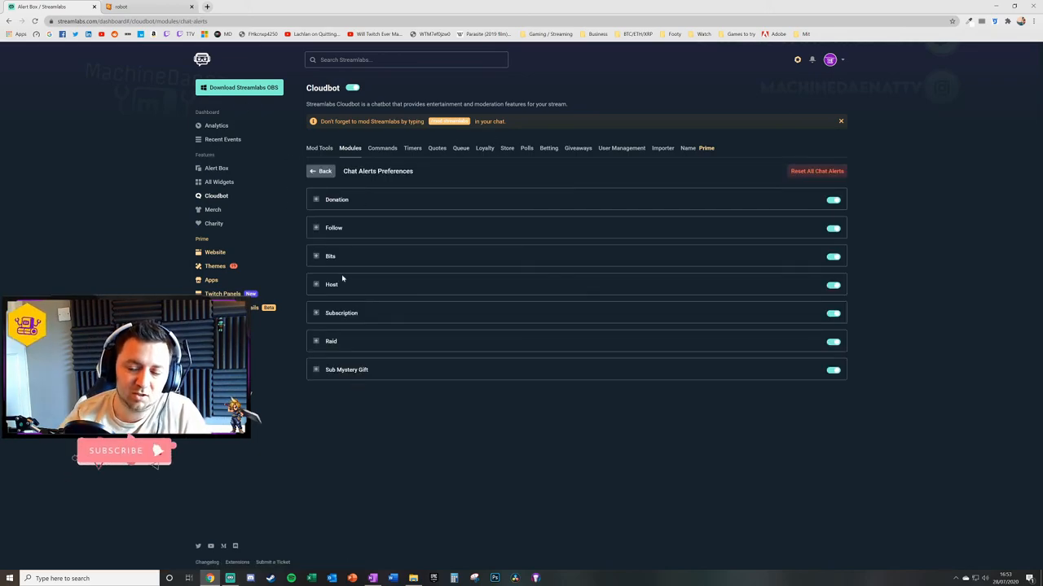
{"action": "left_click", "coordinate": [320, 171]}
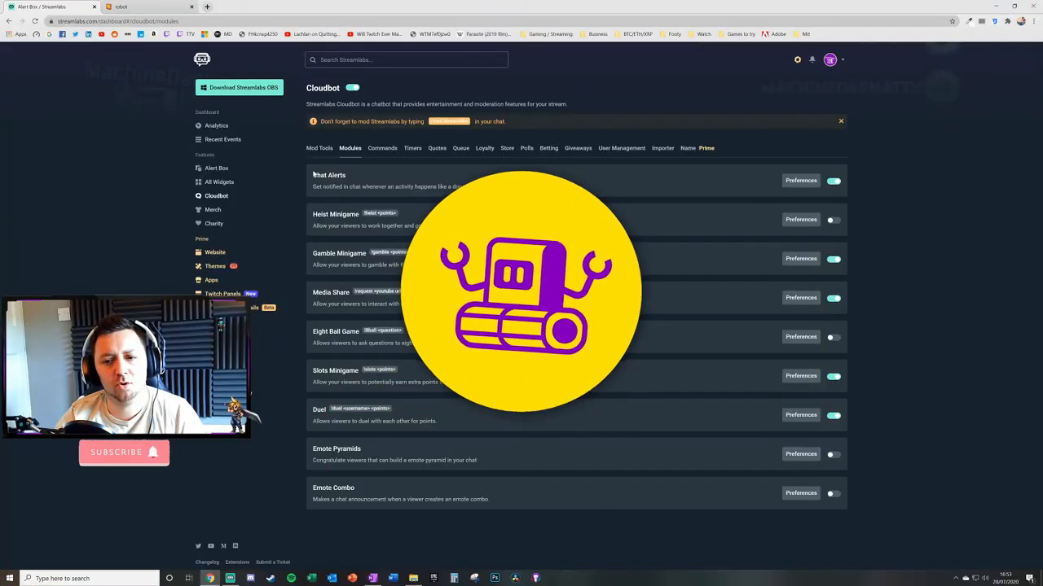